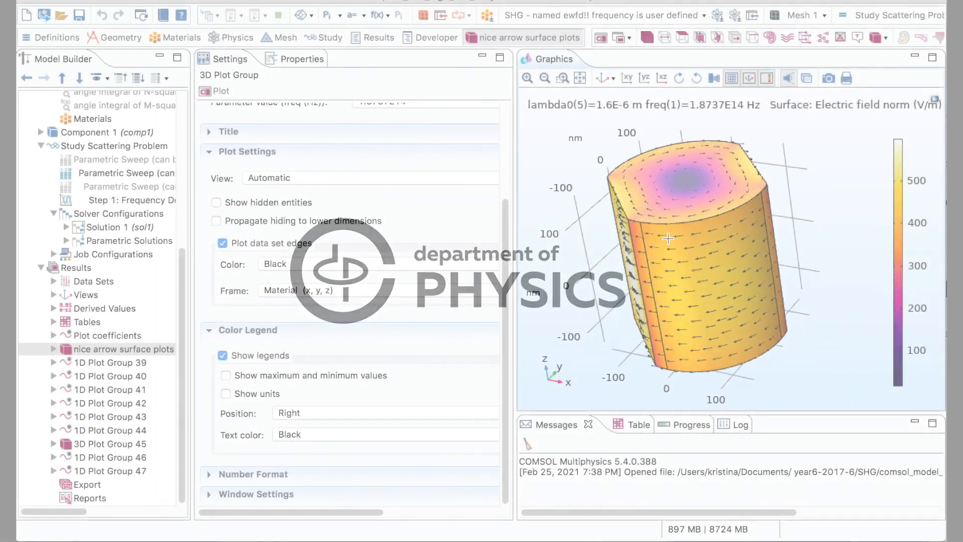
Orbit the nanoparticle field-norm arrow plot through several angles, then select the Results node
drag(676, 246, 663, 215)
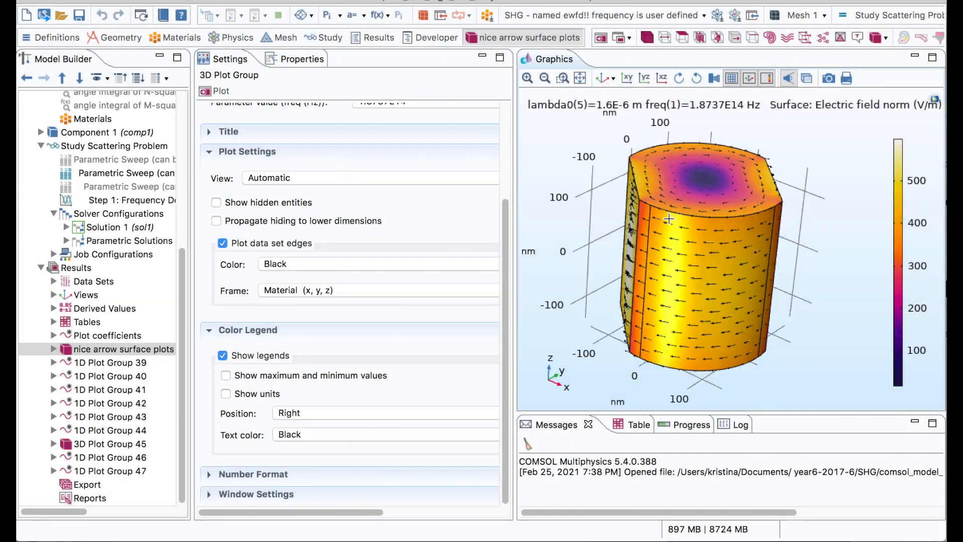
drag(670, 222, 670, 276)
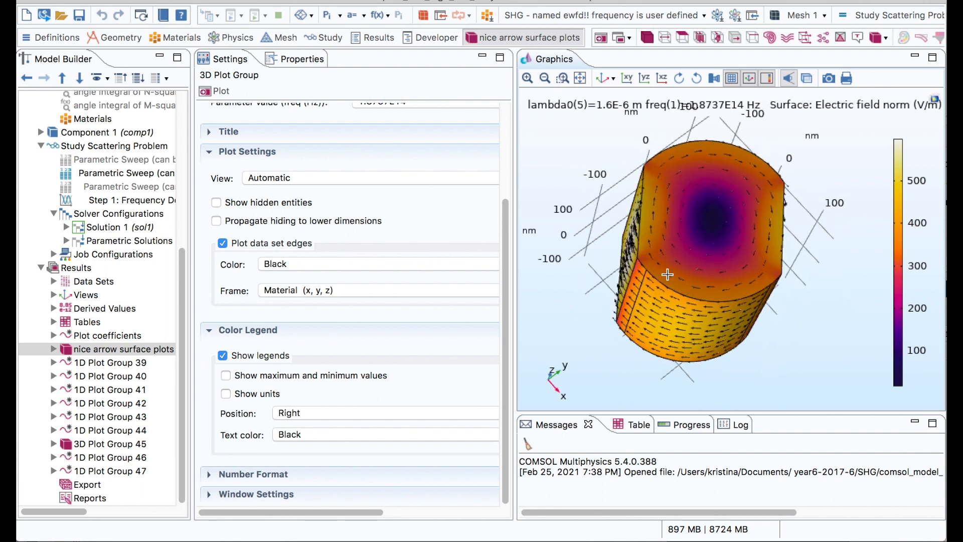
drag(666, 275, 663, 211)
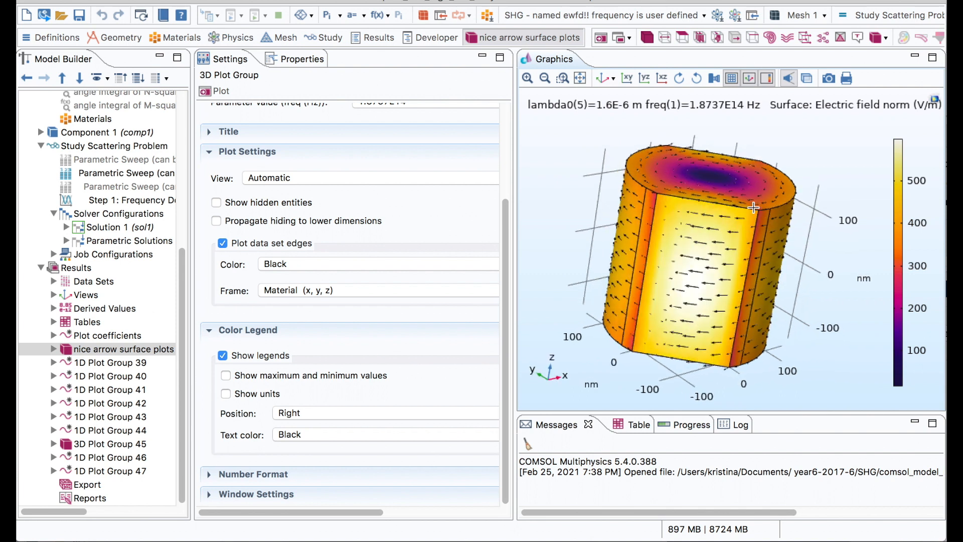
drag(754, 207, 663, 218)
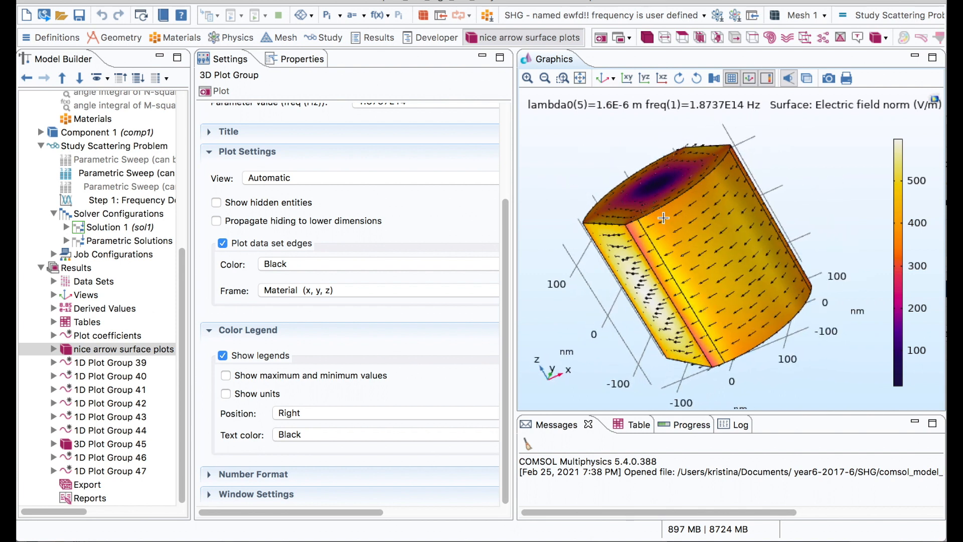
drag(663, 218, 688, 310)
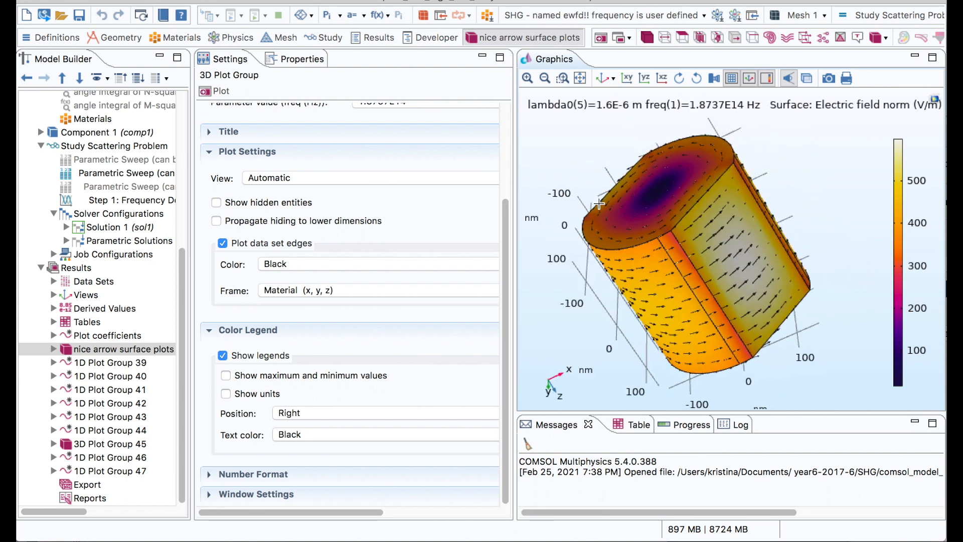
drag(599, 205, 708, 279)
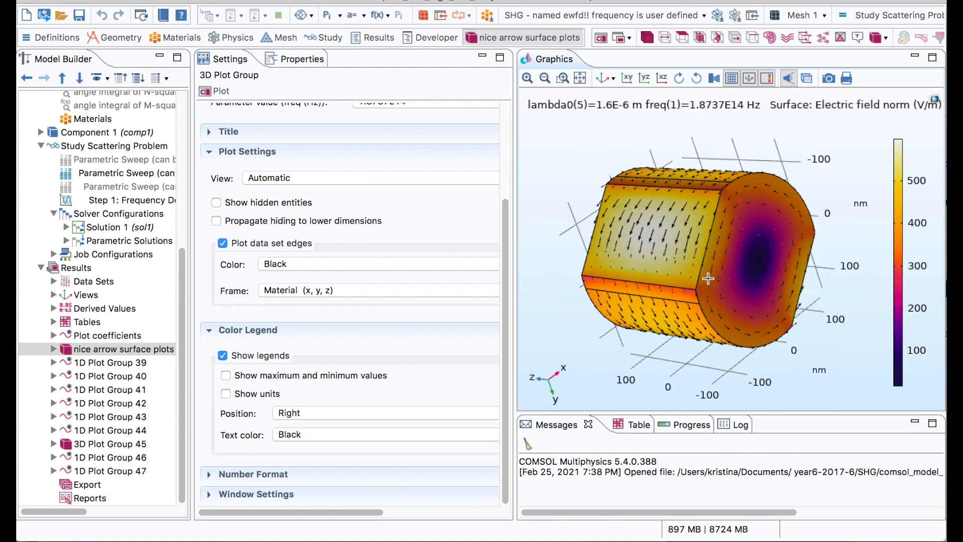
drag(707, 277, 627, 292)
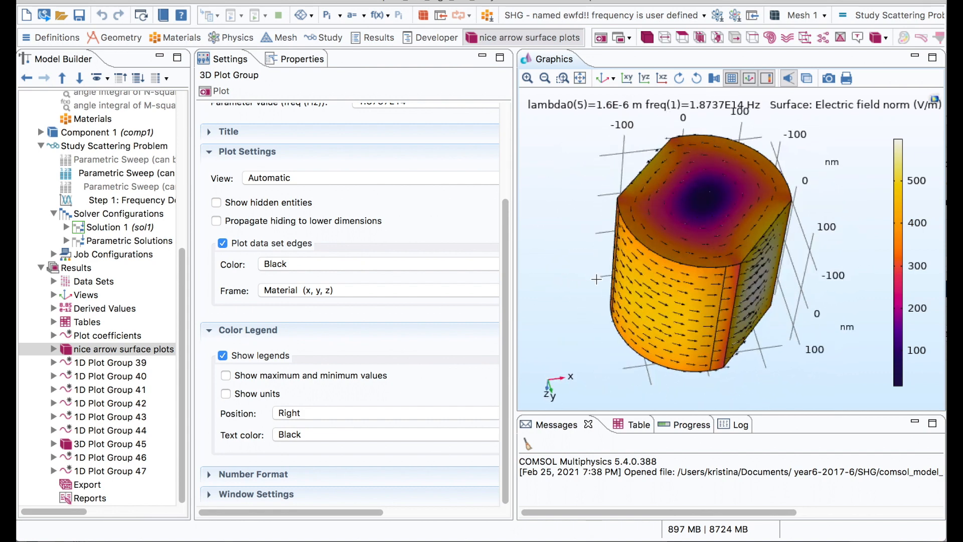
click(76, 267)
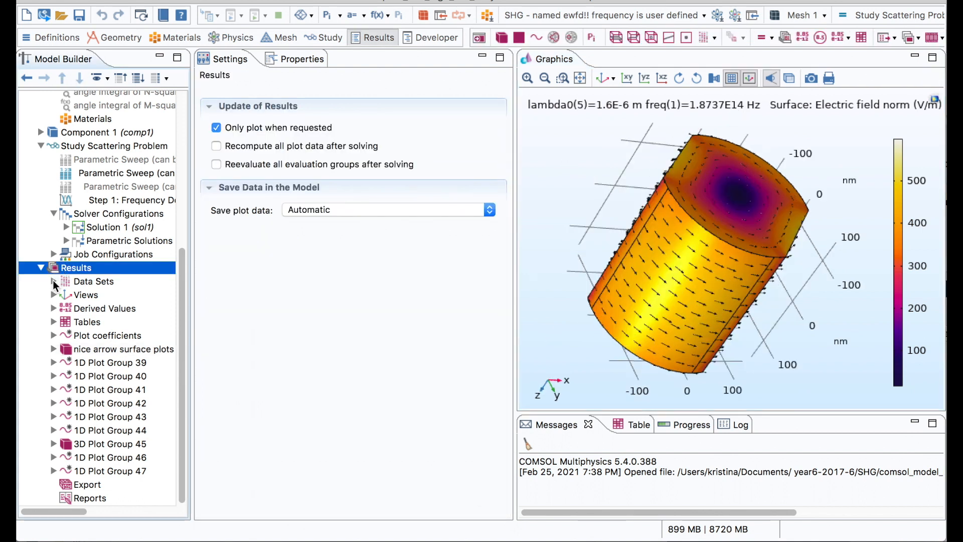
Add a Surface 3 data set sourced from Parametric Solutions 1 (sol2)
click(54, 281)
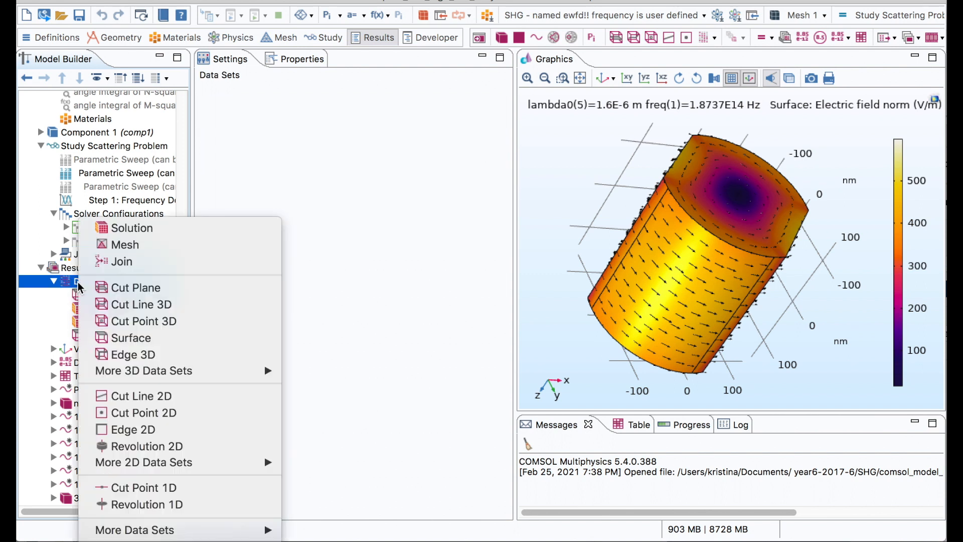
mouse_move(130, 338)
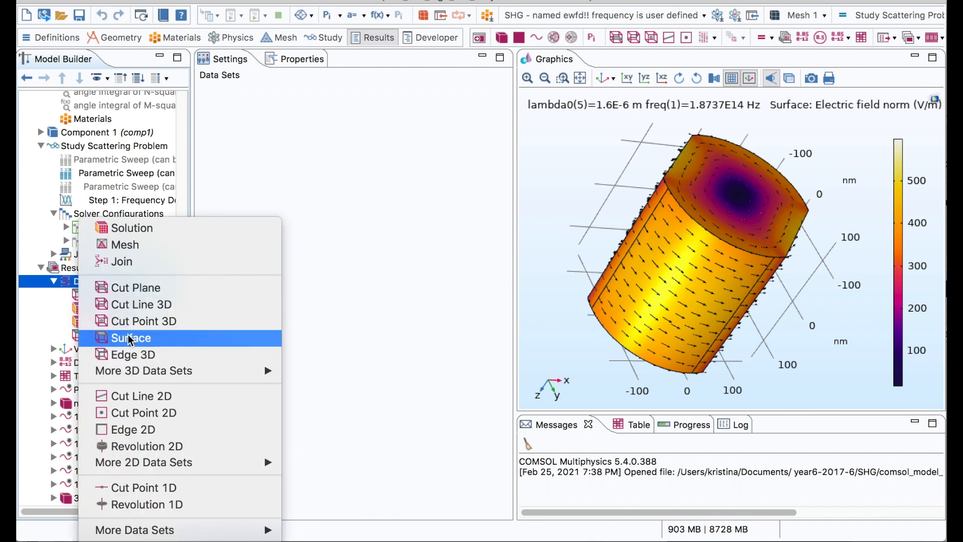
click(131, 338)
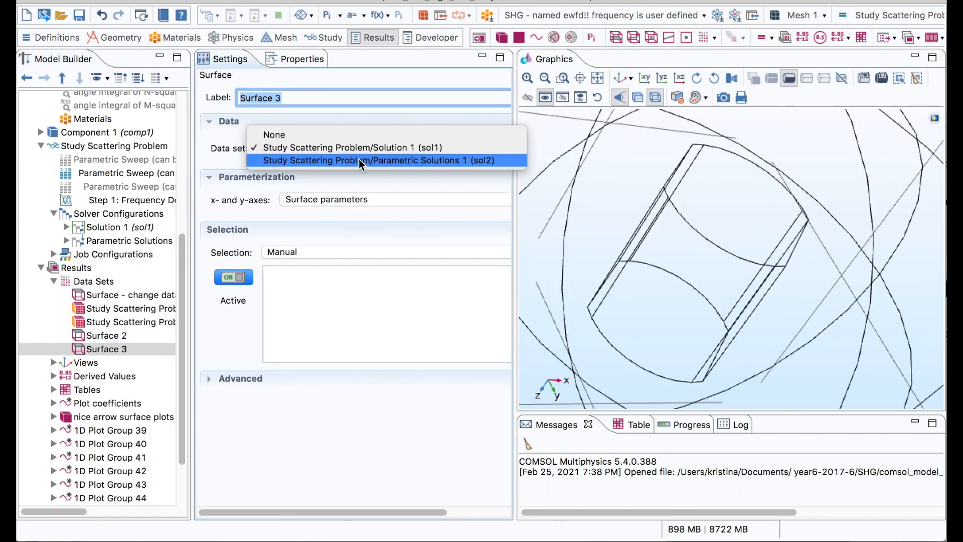
click(379, 161)
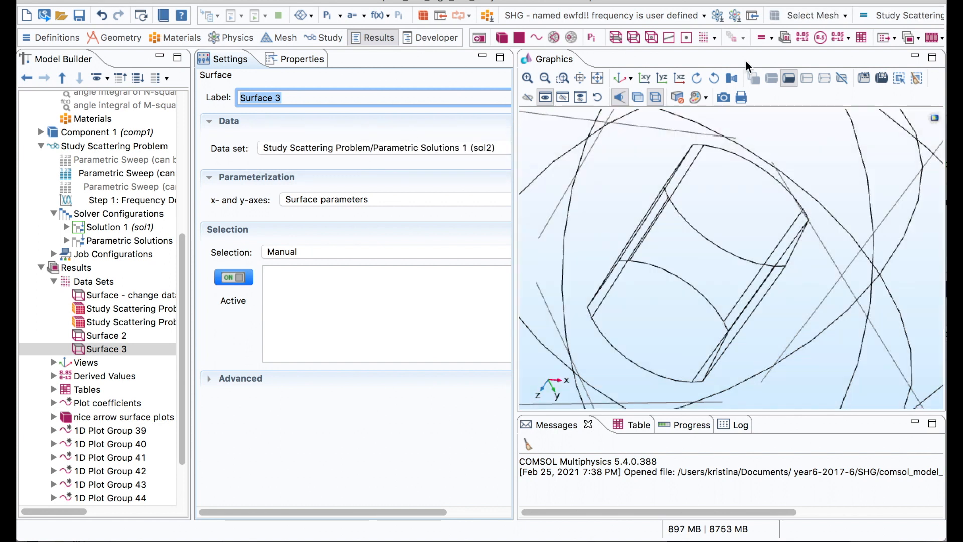
mouse_move(865, 79)
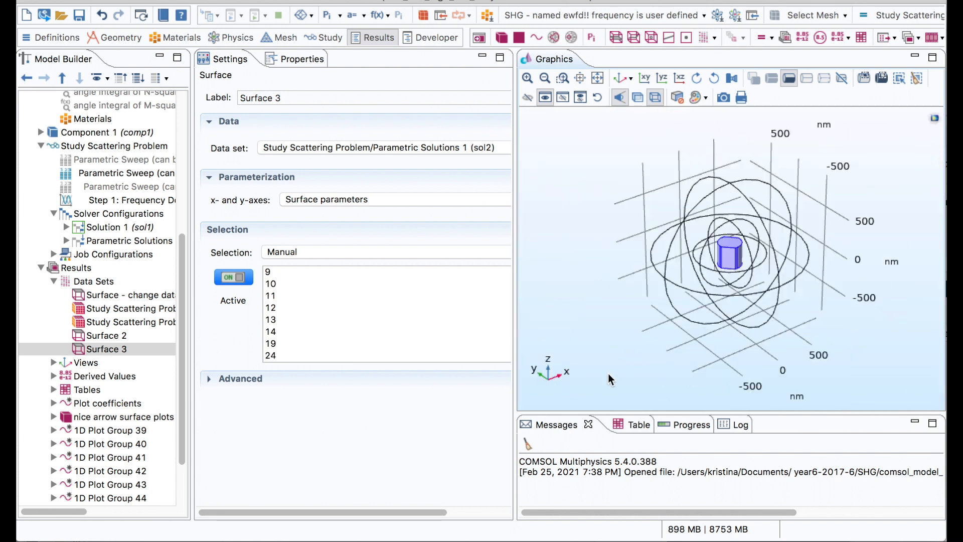
mouse_move(588, 309)
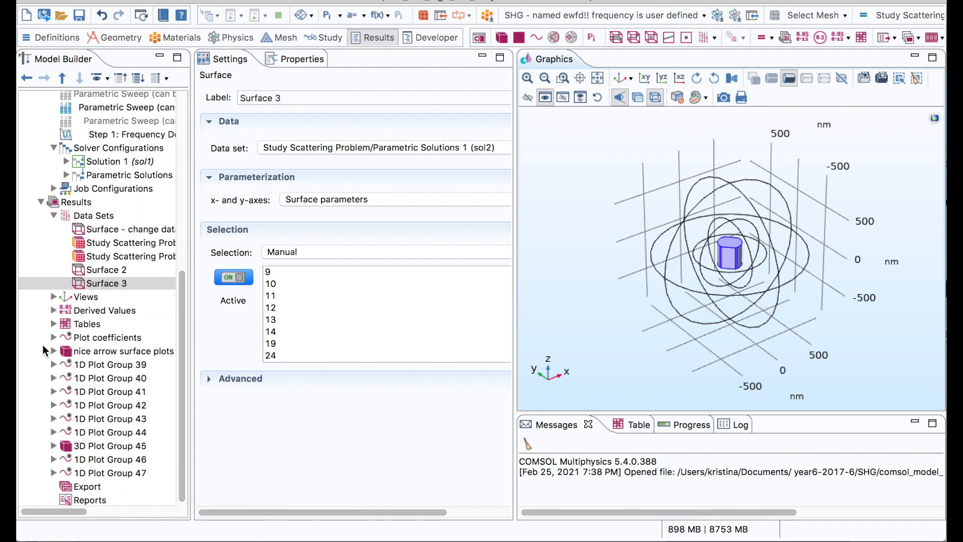
Build 3D Plot Group 48 on Surface 3 with an electric field norm Surface and an Arrow Surface
click(76, 202)
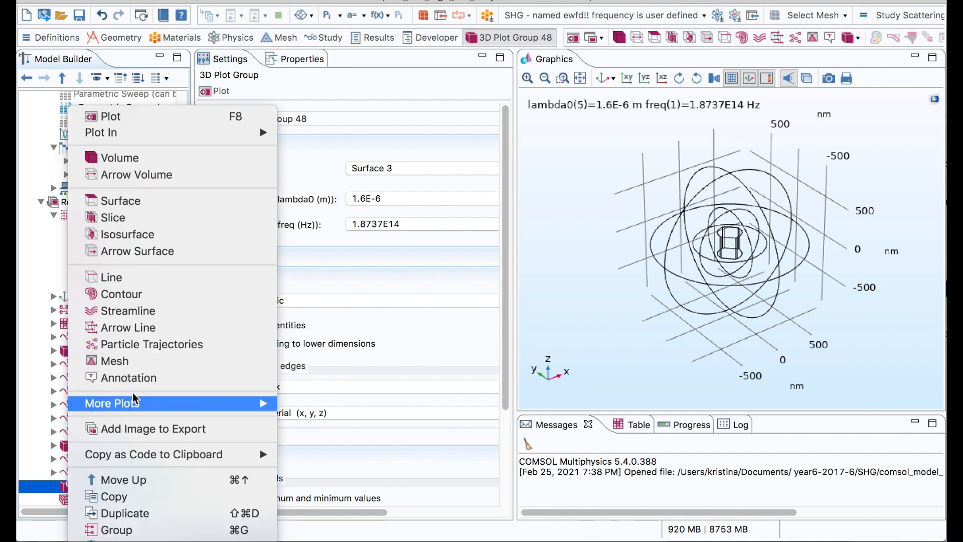
mouse_move(181, 217)
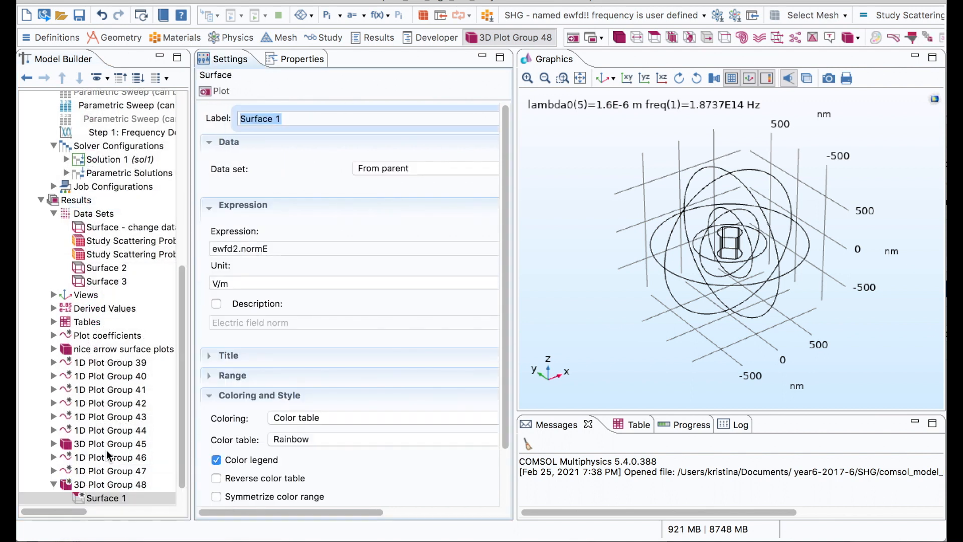
click(109, 457)
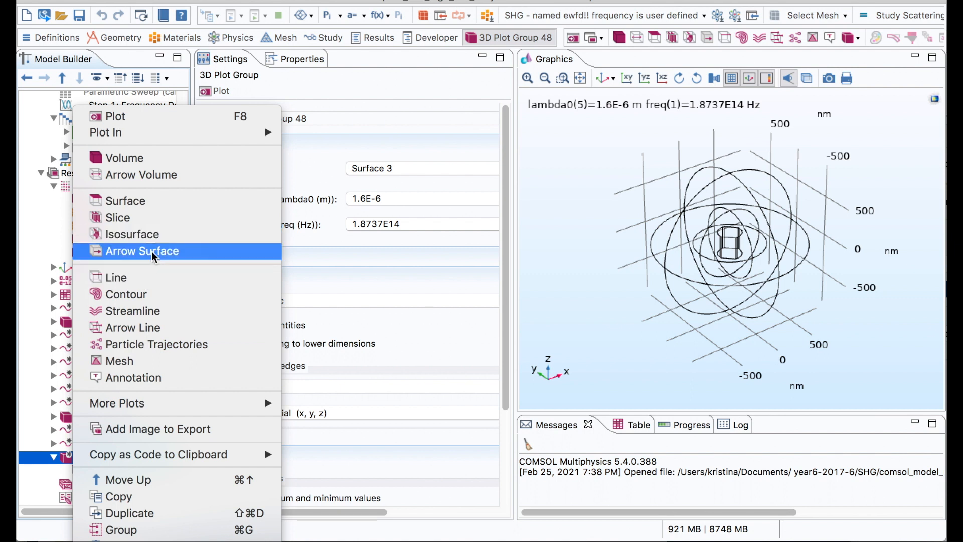
click(142, 251)
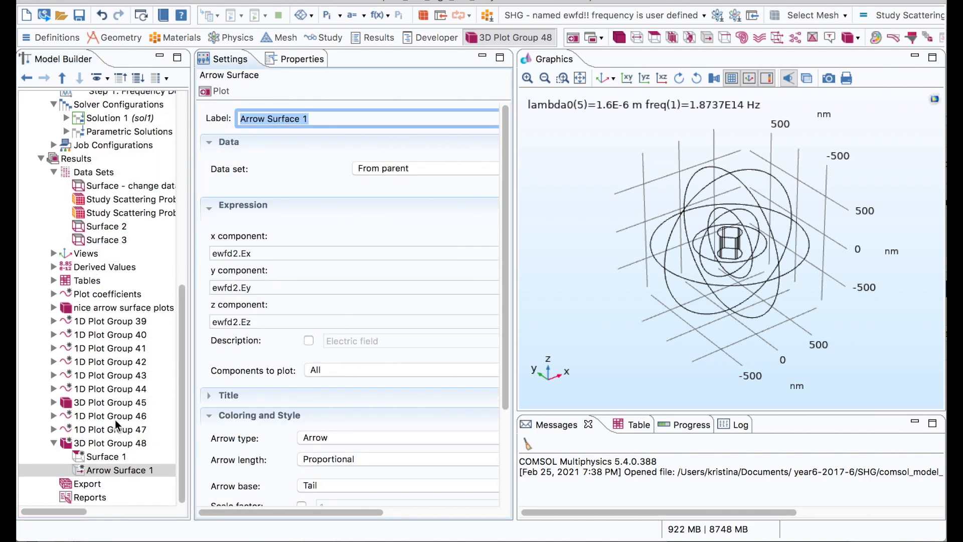
click(107, 456)
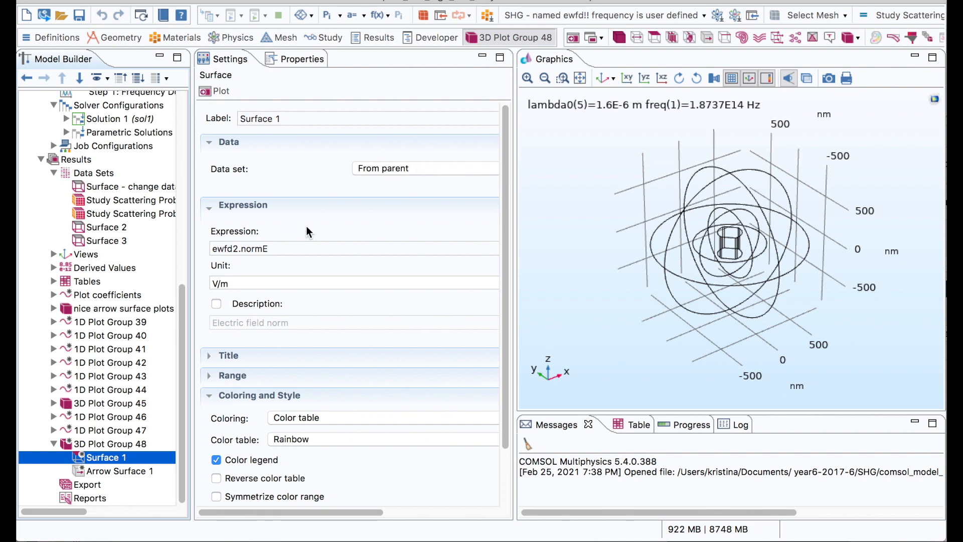
click(120, 471)
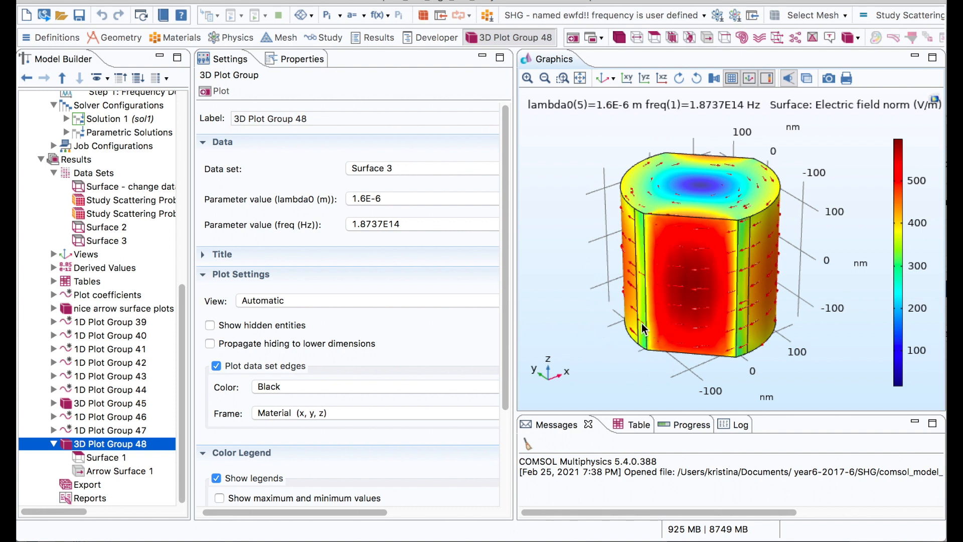
mouse_move(719, 255)
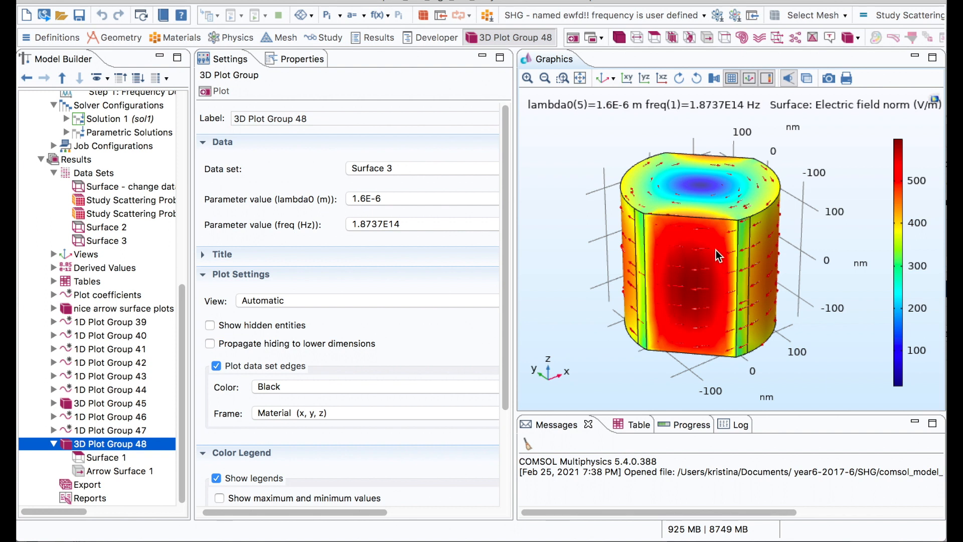
Rotate the new plot and show Surface 1's settings (ewfd2.normE in V/m, Rainbow)
drag(719, 255, 752, 282)
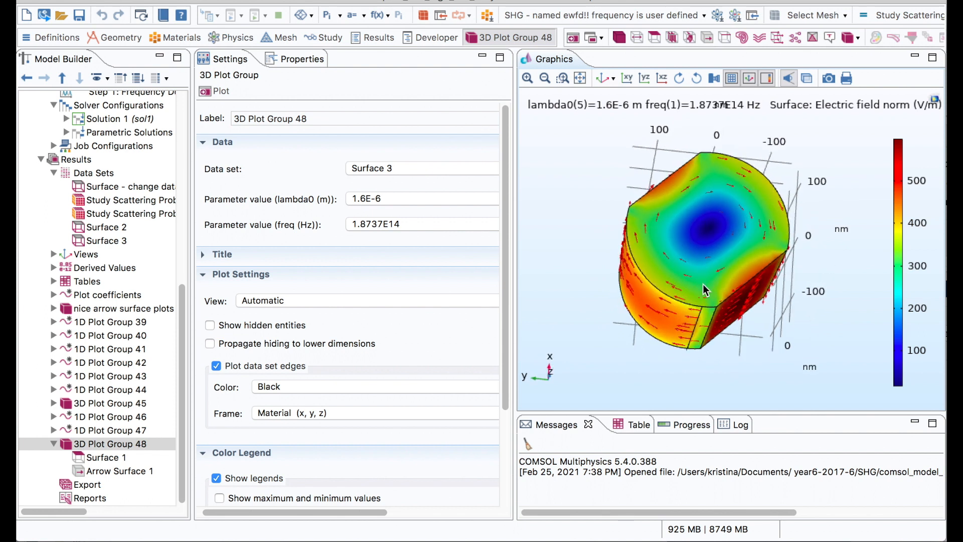
drag(704, 290, 756, 265)
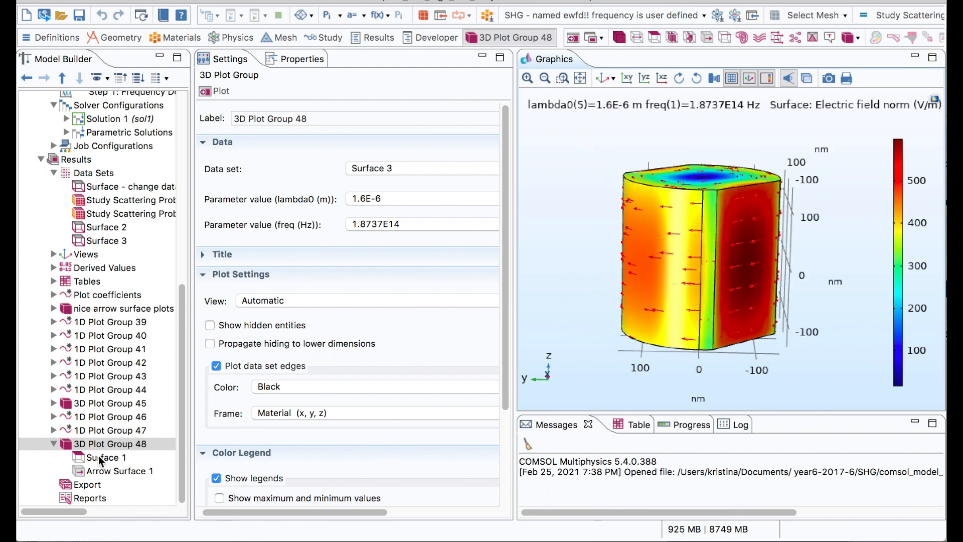
click(106, 457)
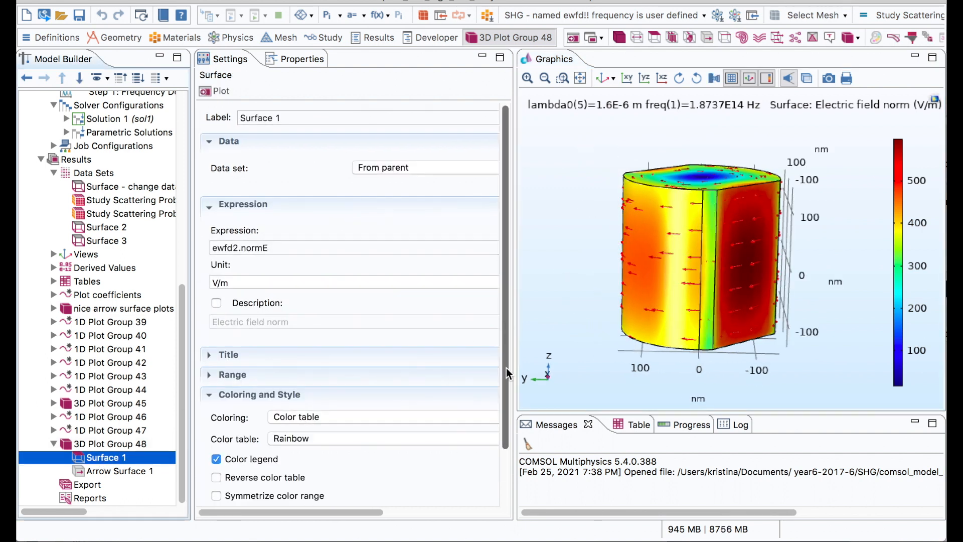
Switch Surface 1's color table from Rainbow to HeatCameraLight and replot
scroll(down, 3)
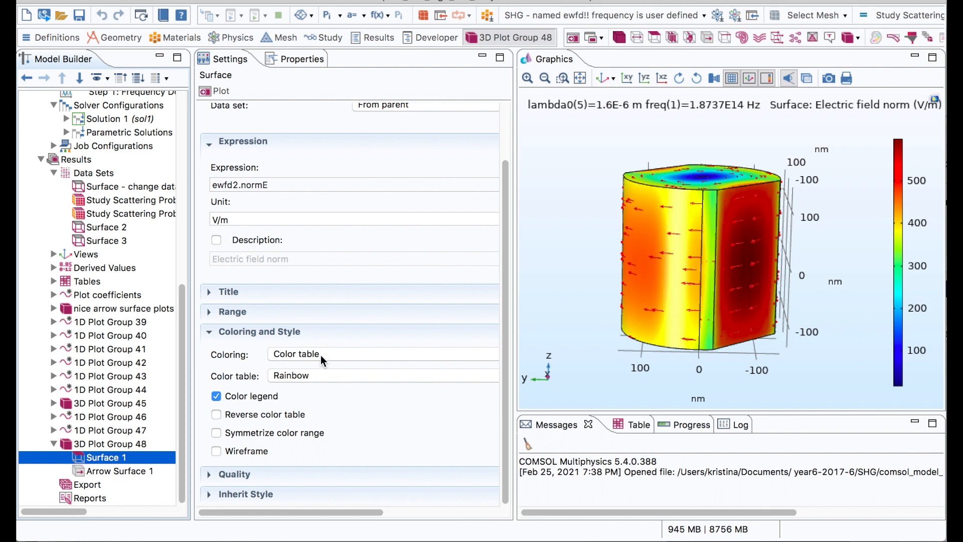
mouse_move(336, 359)
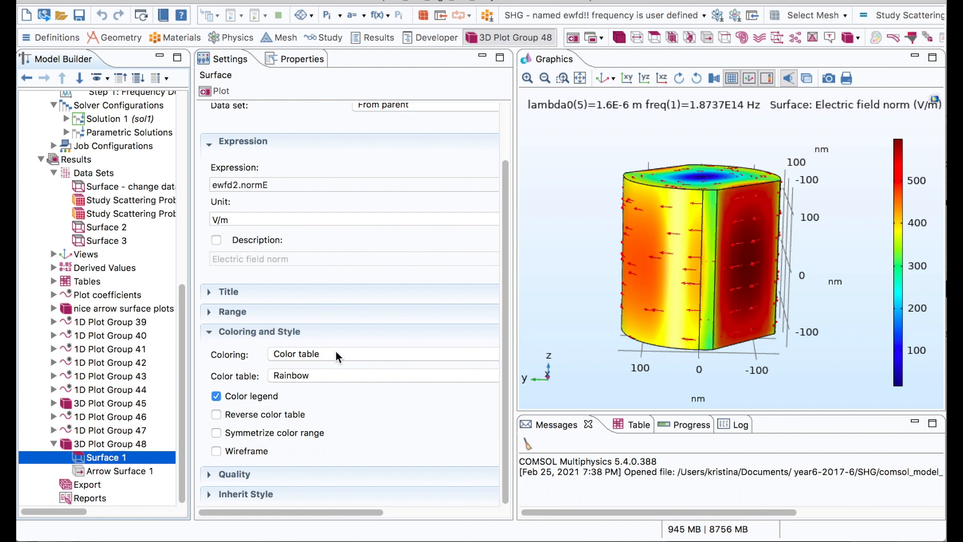
click(380, 353)
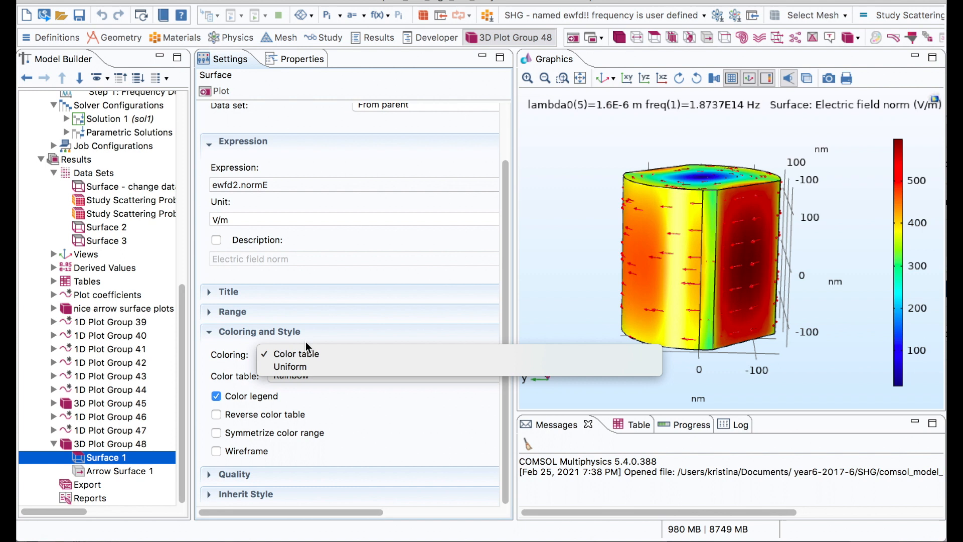
click(290, 376)
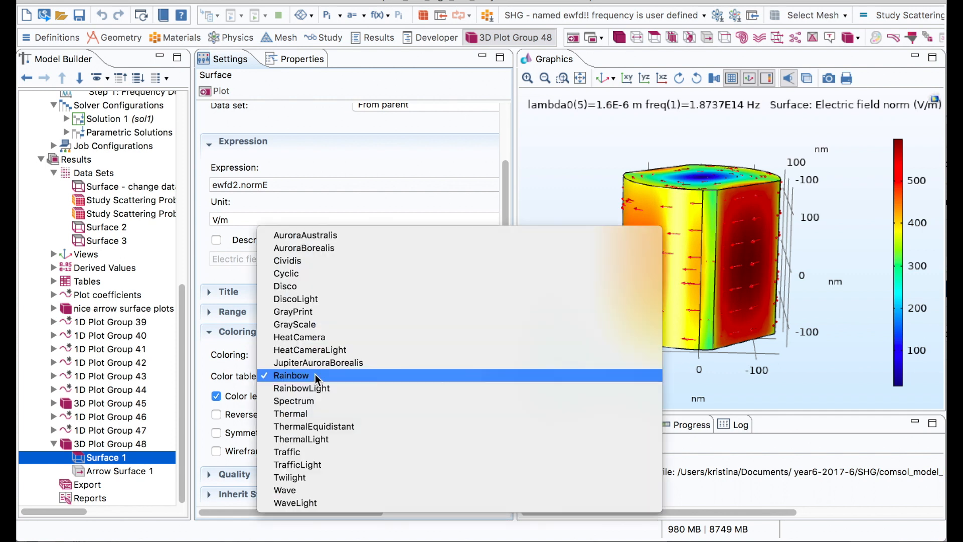
click(310, 349)
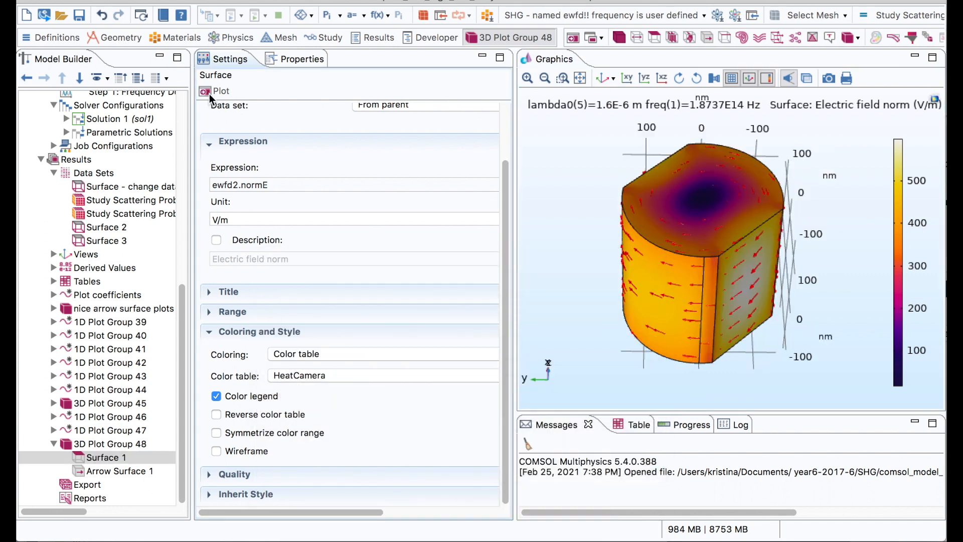
click(120, 471)
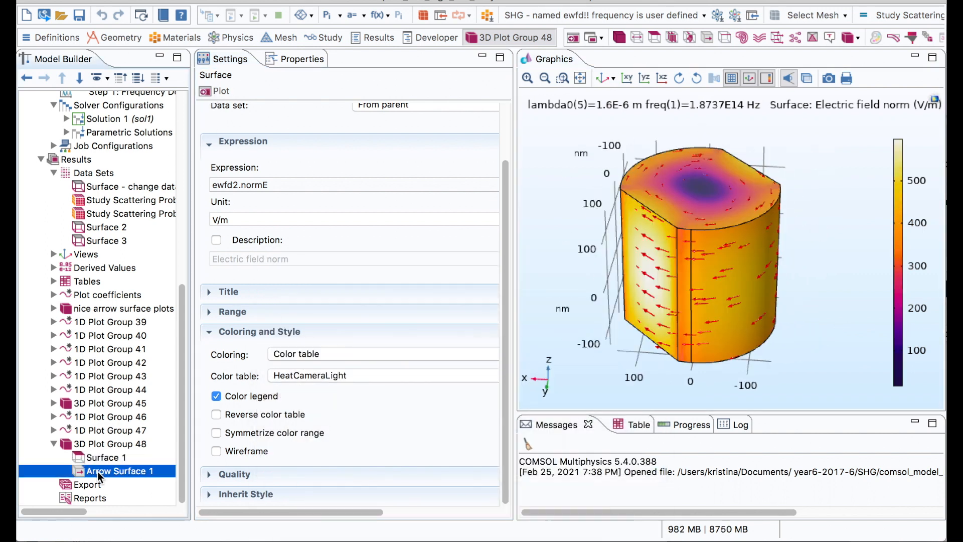
Make Arrow Surface 1 draw black arrows placed at the mesh nodes
click(120, 471)
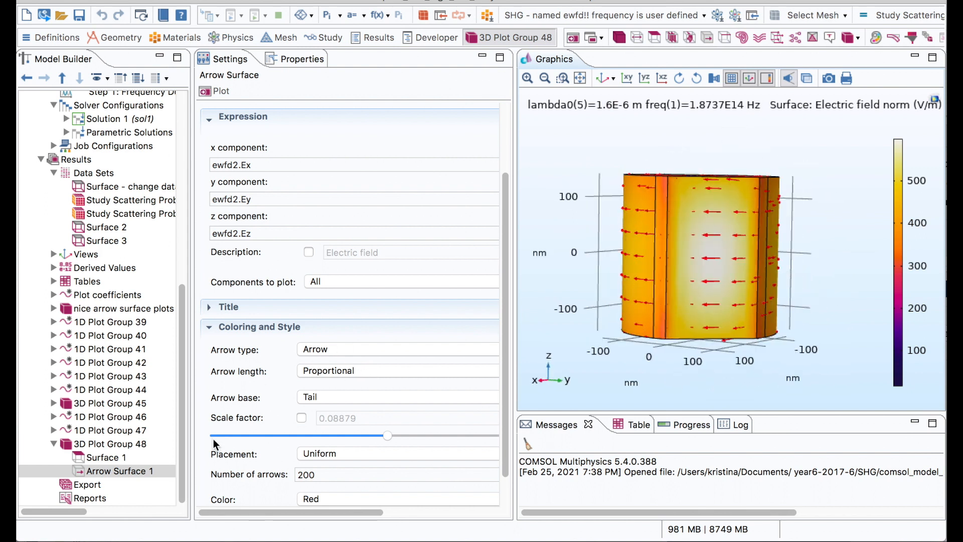
scroll(down, 3)
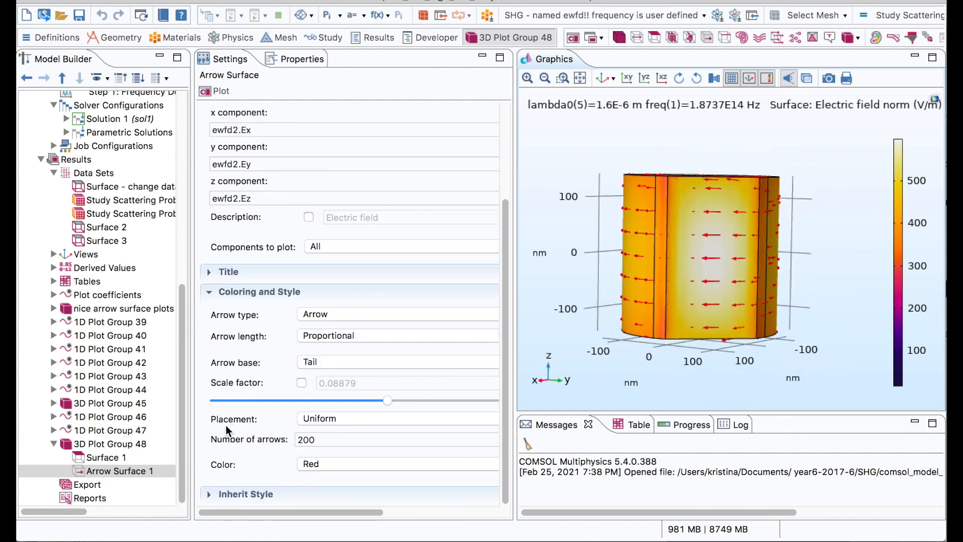
click(398, 418)
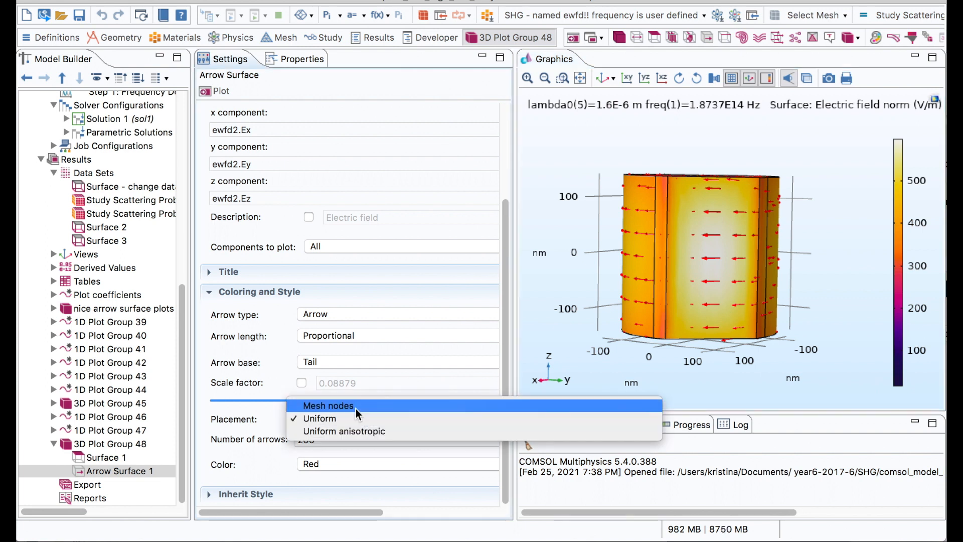
click(329, 405)
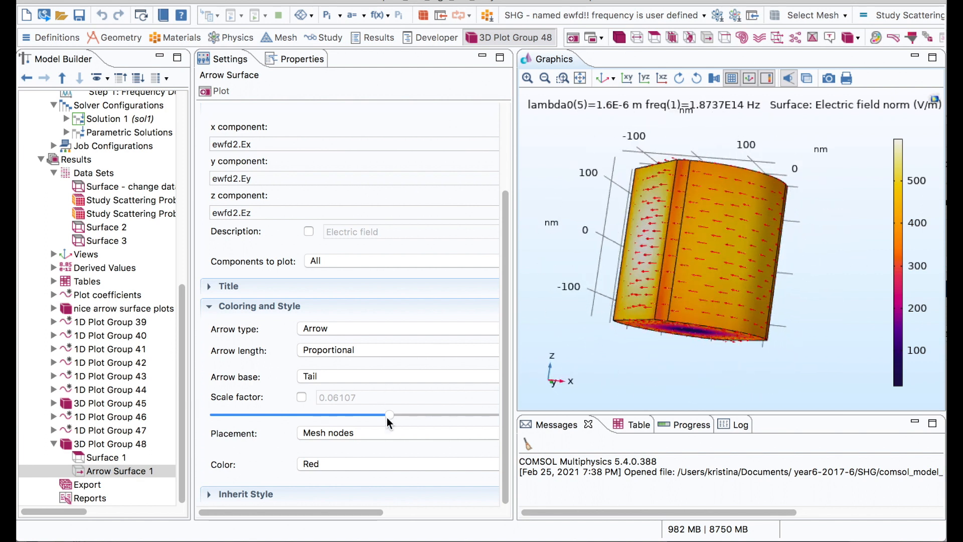
click(397, 464)
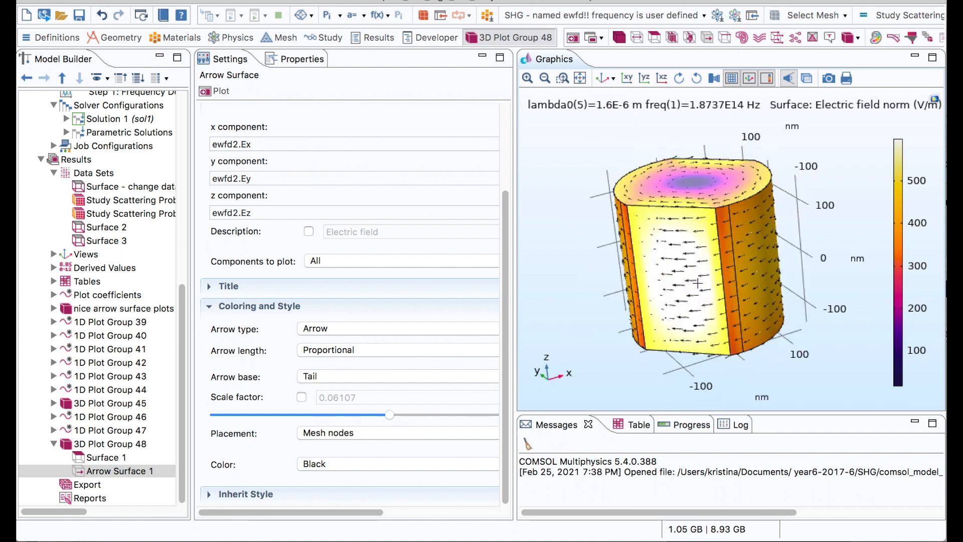
drag(698, 282, 697, 323)
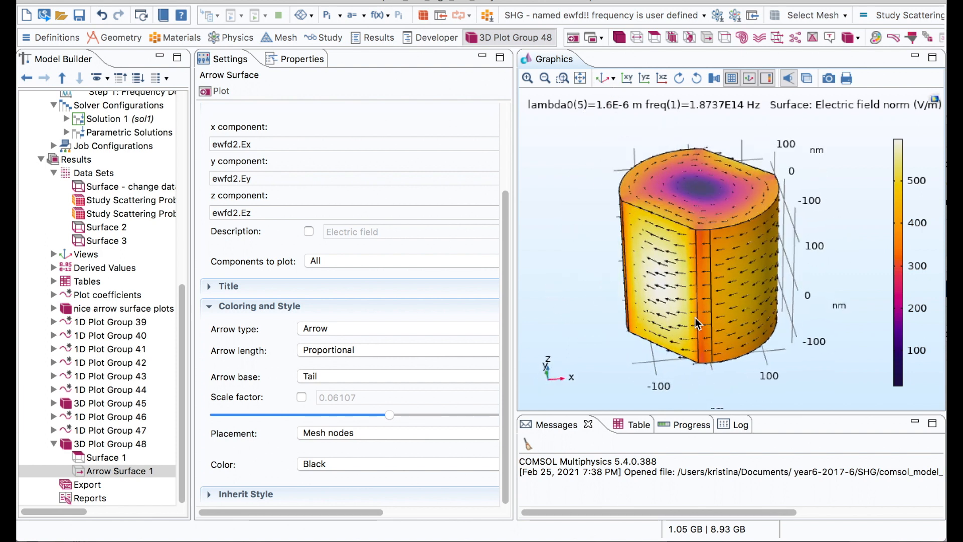
click(828, 78)
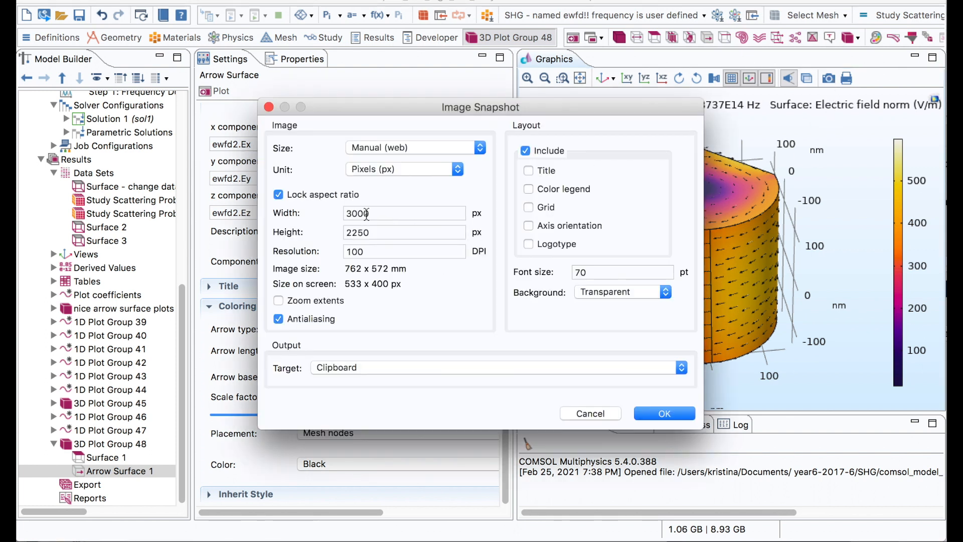
Size the snapshot at 3000 × 2250 px with transparent background and the plot title included
click(405, 213)
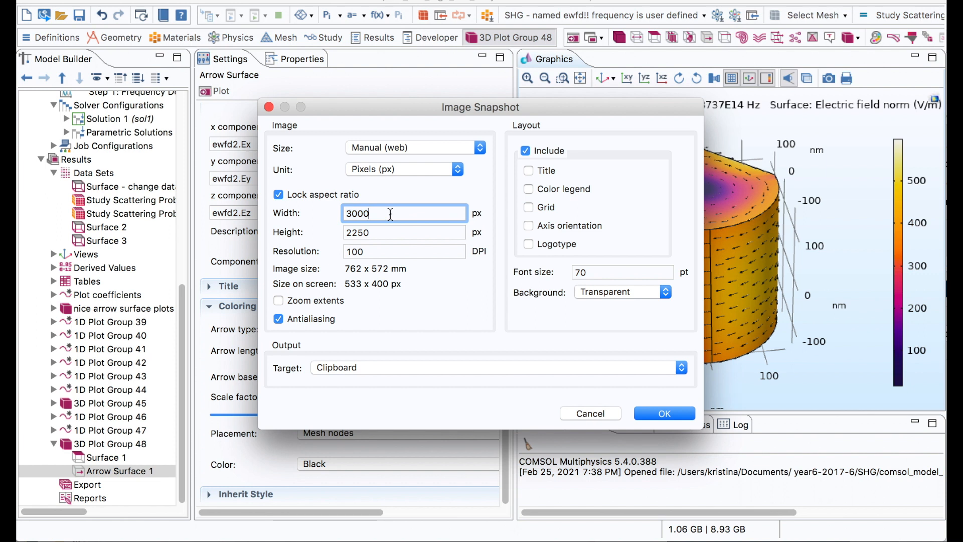
click(405, 232)
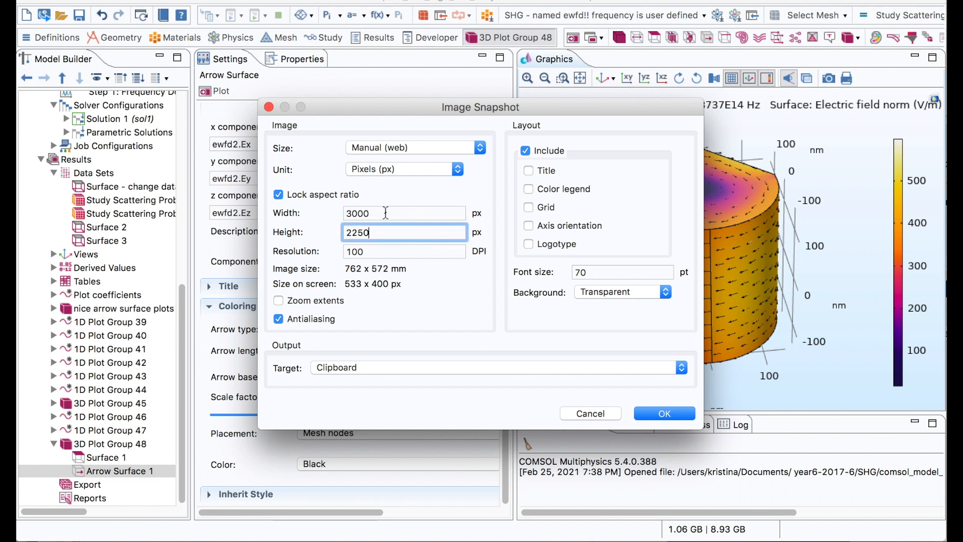
mouse_move(390, 209)
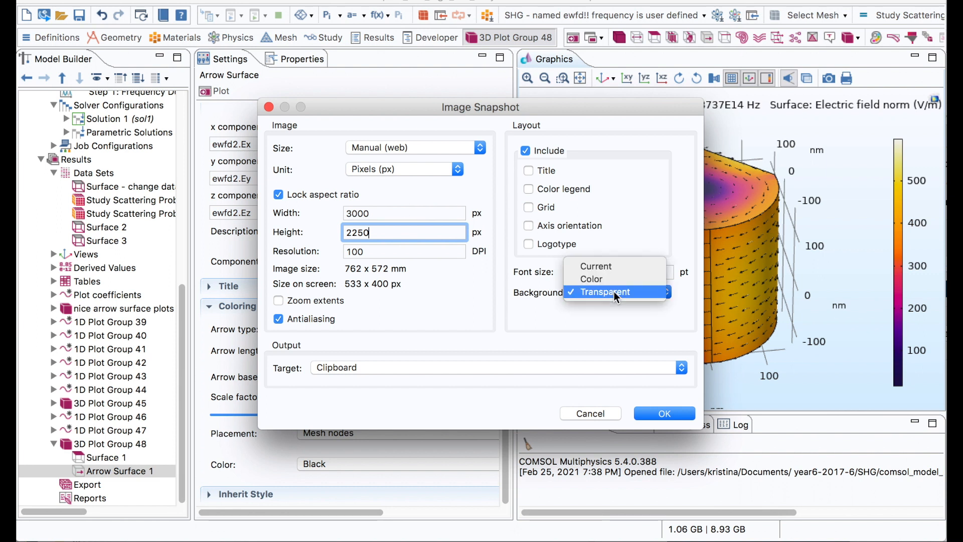
click(605, 292)
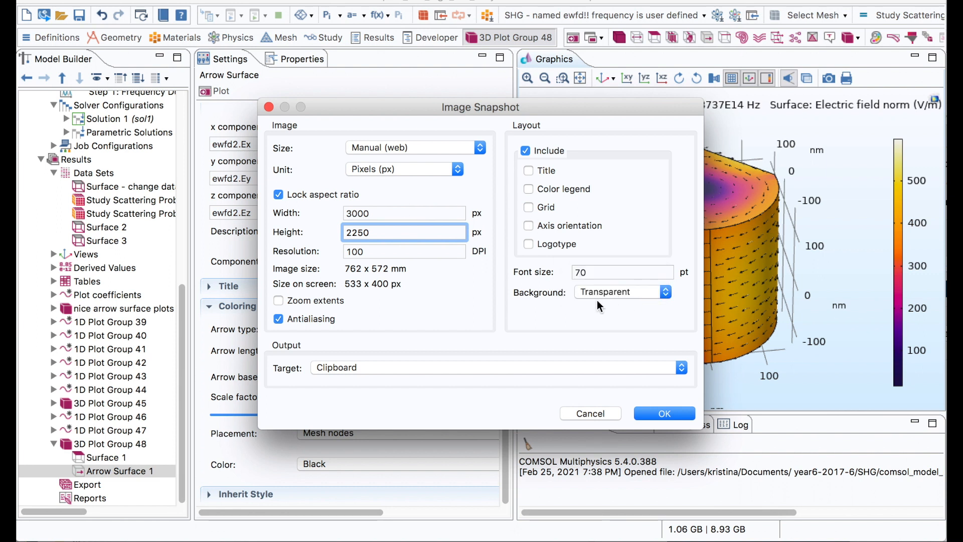
click(527, 244)
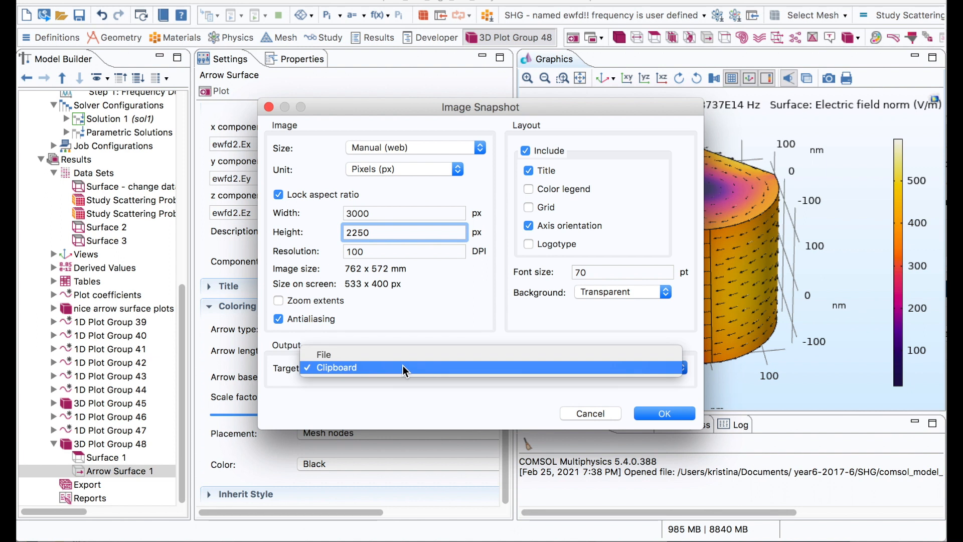
mouse_move(384, 366)
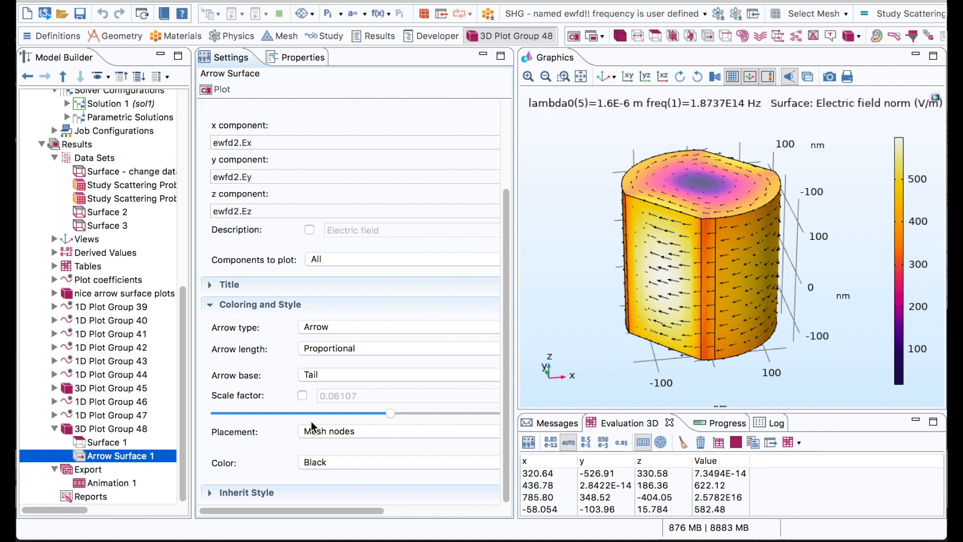
mouse_move(319, 403)
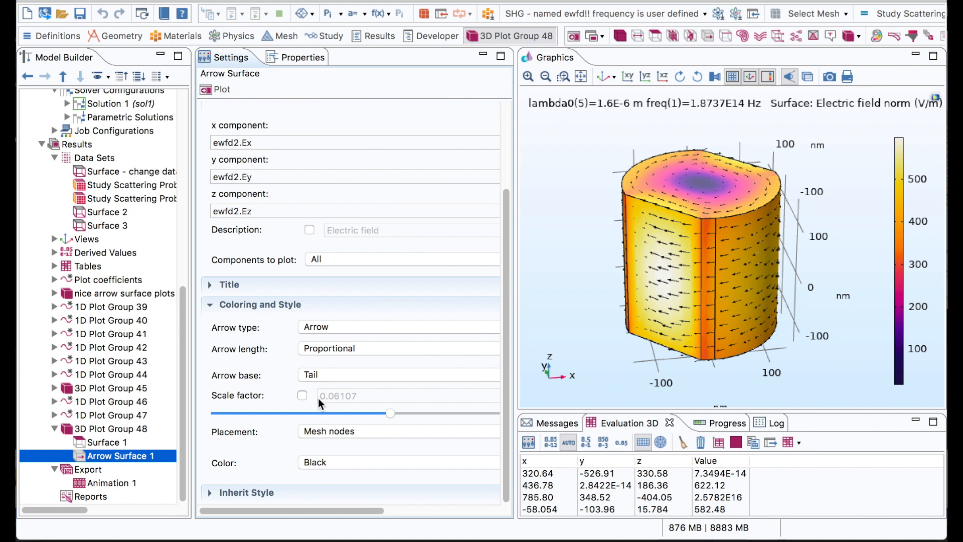
Enable a manual arrow scale factor and raise it to 0.1
click(302, 395)
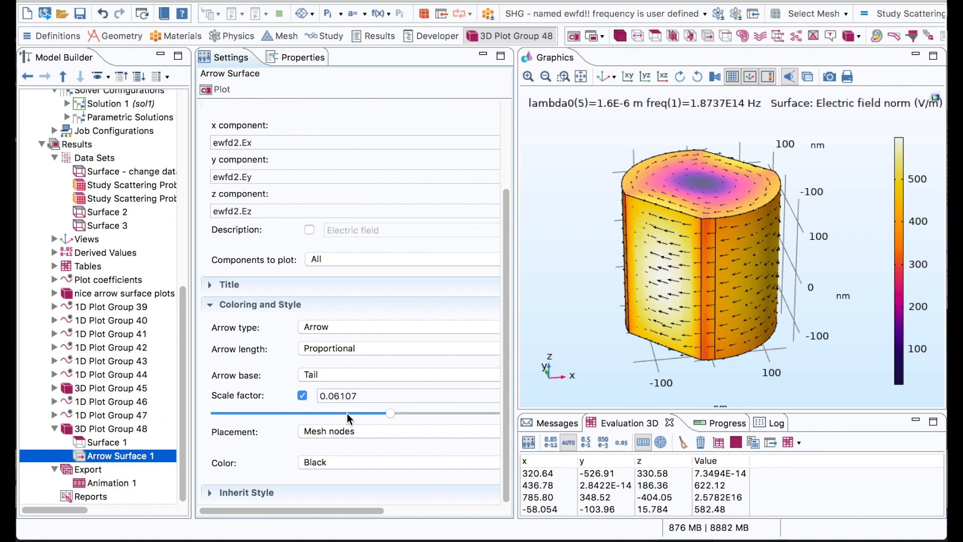
drag(391, 414, 415, 413)
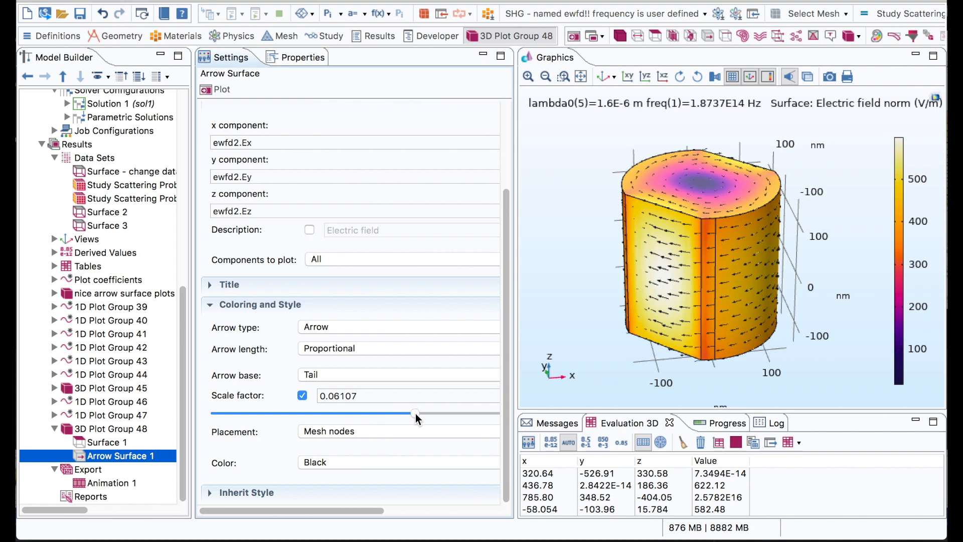
drag(415, 418, 452, 417)
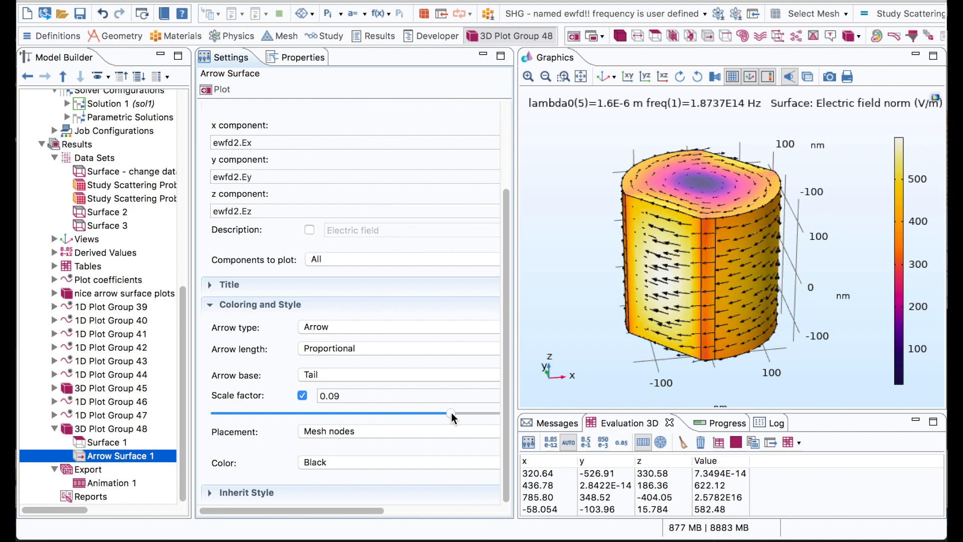
drag(451, 413, 466, 413)
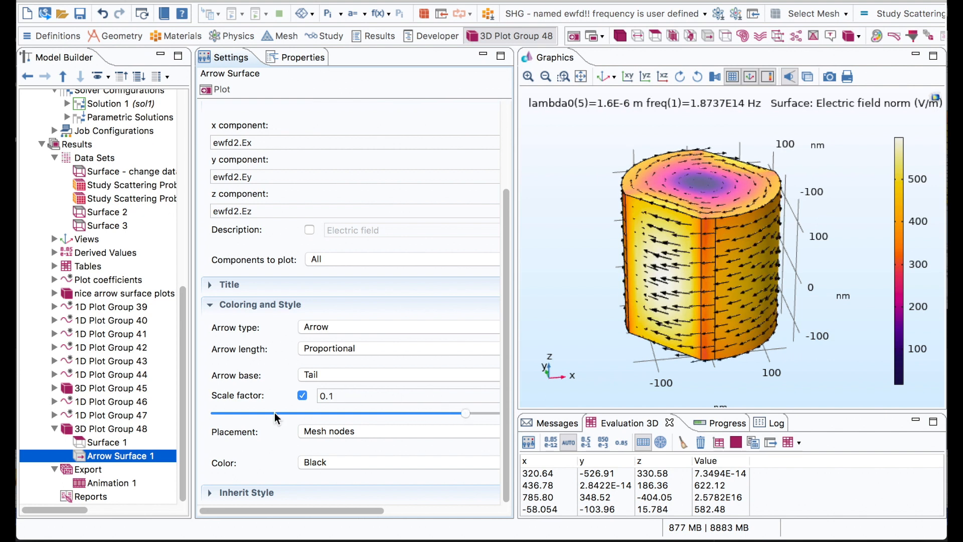
click(111, 482)
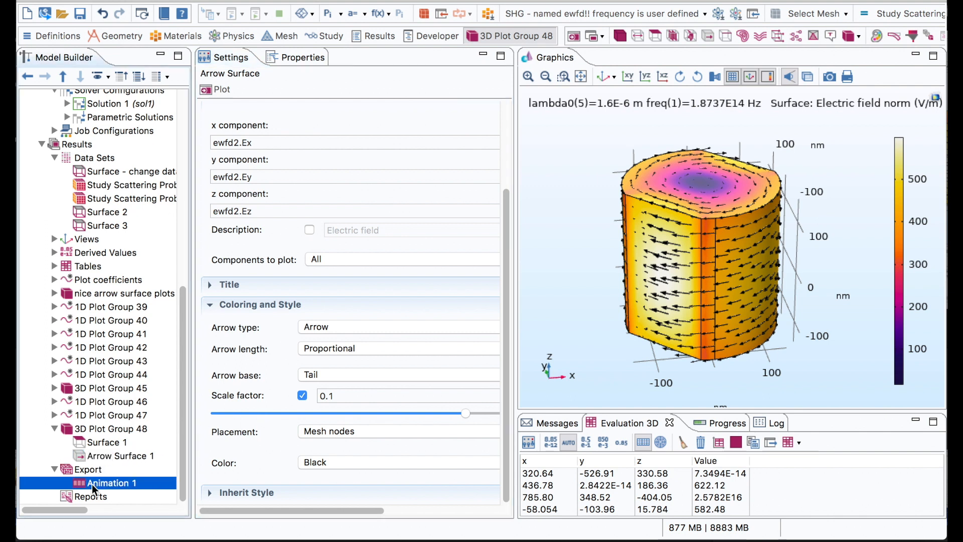
Add player export Animation 2 with 3D Plot Group 48 as its subject
click(88, 470)
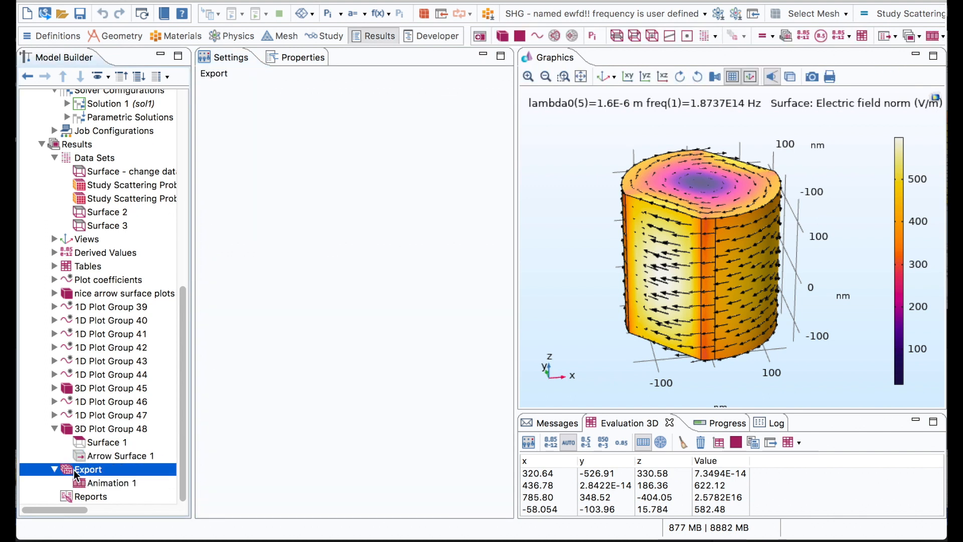
right_click(88, 470)
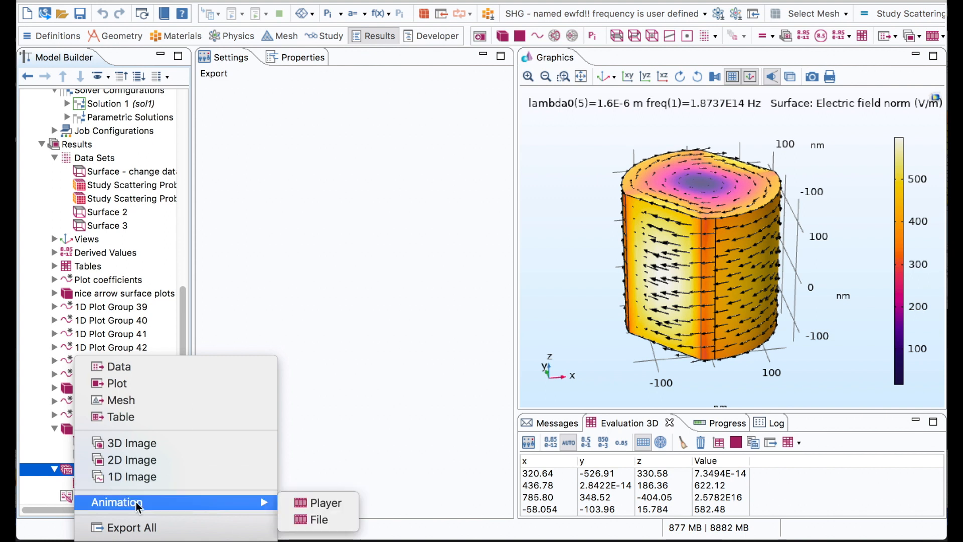
mouse_move(273, 518)
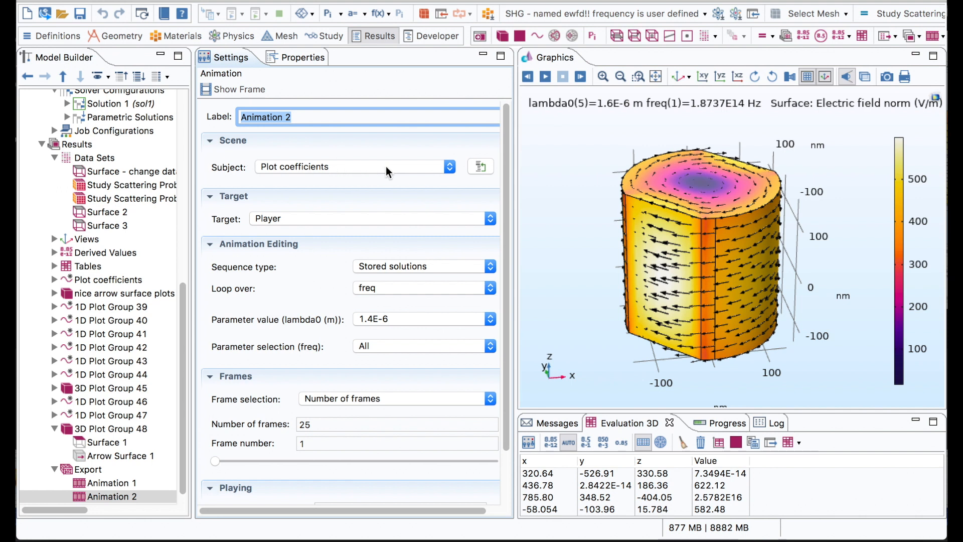
click(448, 167)
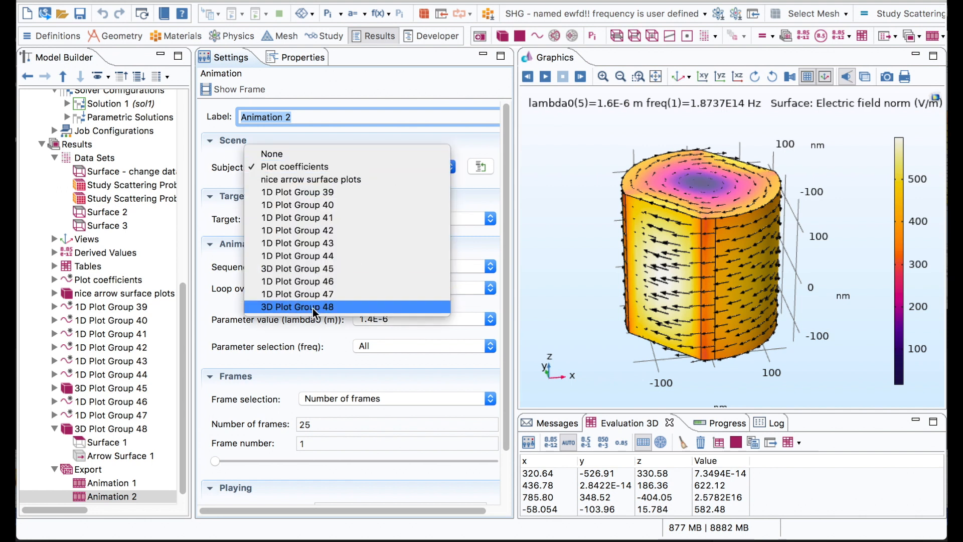
click(297, 307)
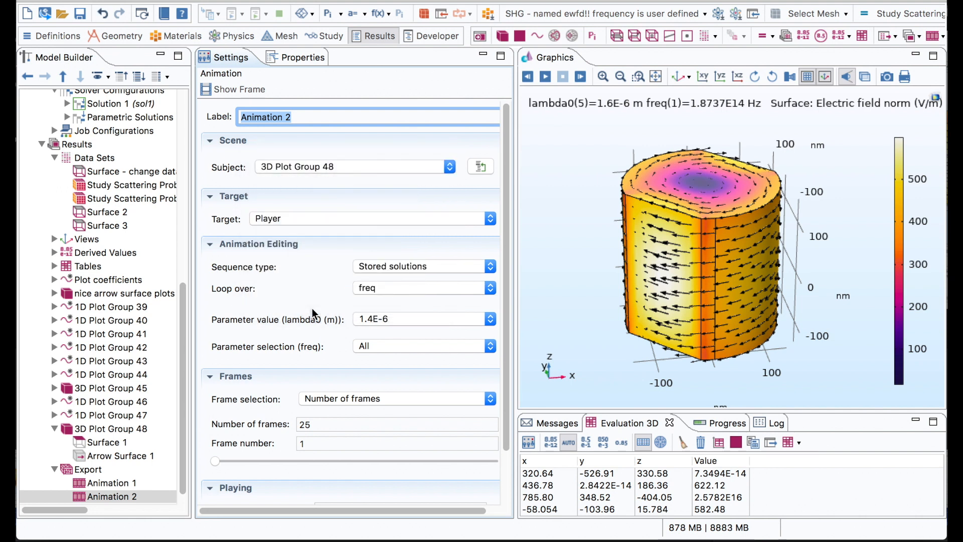
click(397, 398)
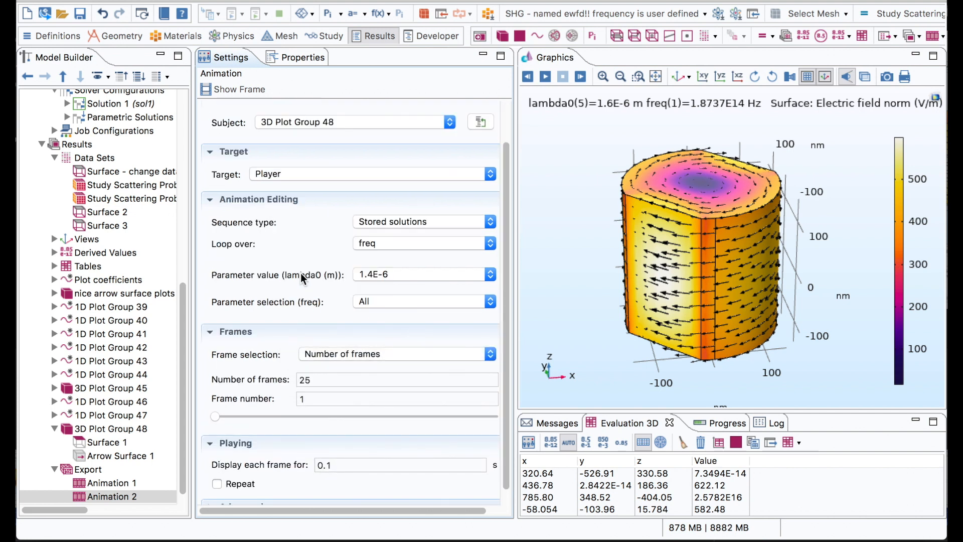
mouse_move(396, 222)
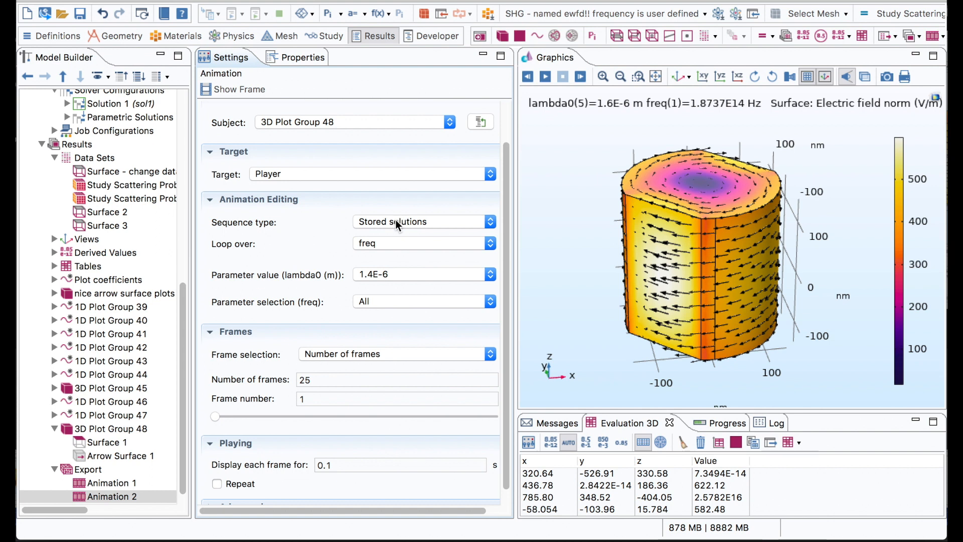
Set Animation 2 to dynamic data extension with a full harmonic cycle over 25 frames
click(490, 222)
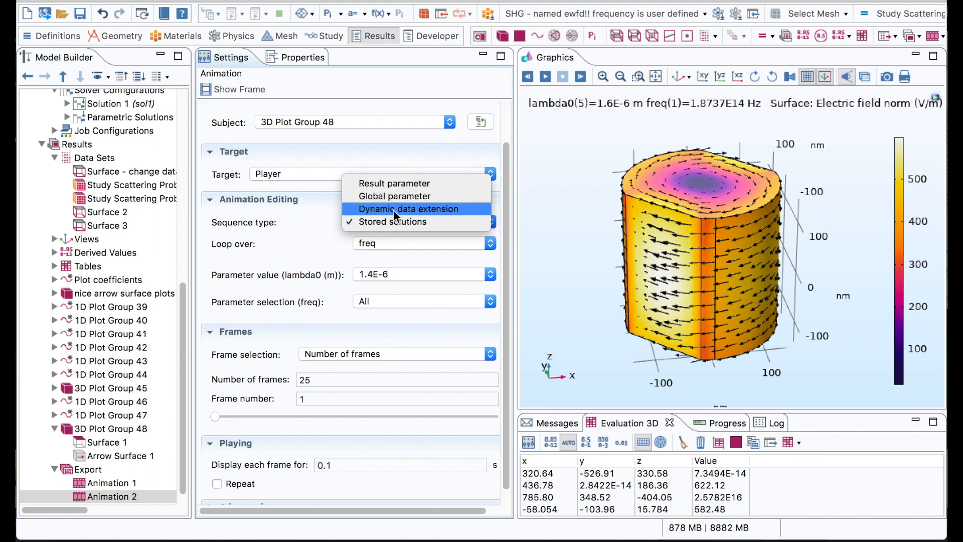
click(408, 209)
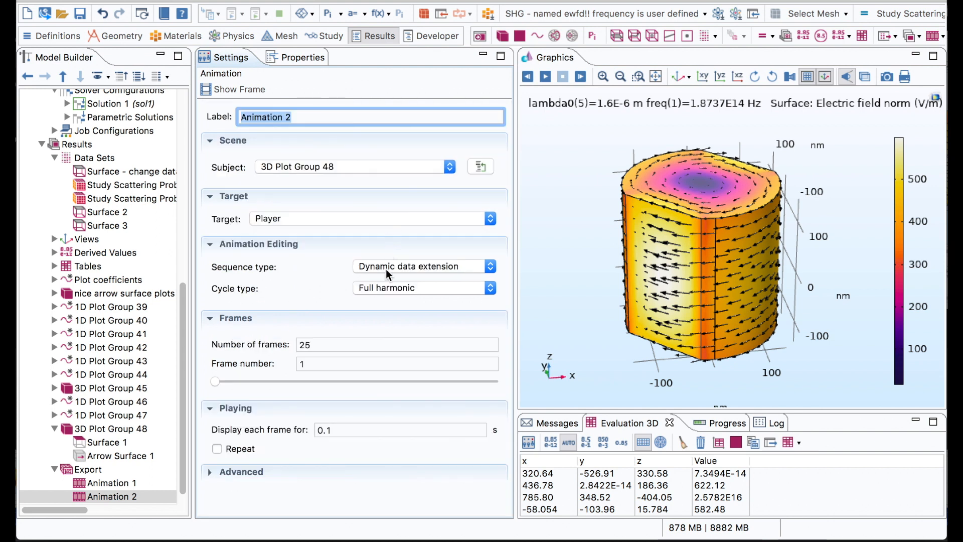
mouse_move(353, 292)
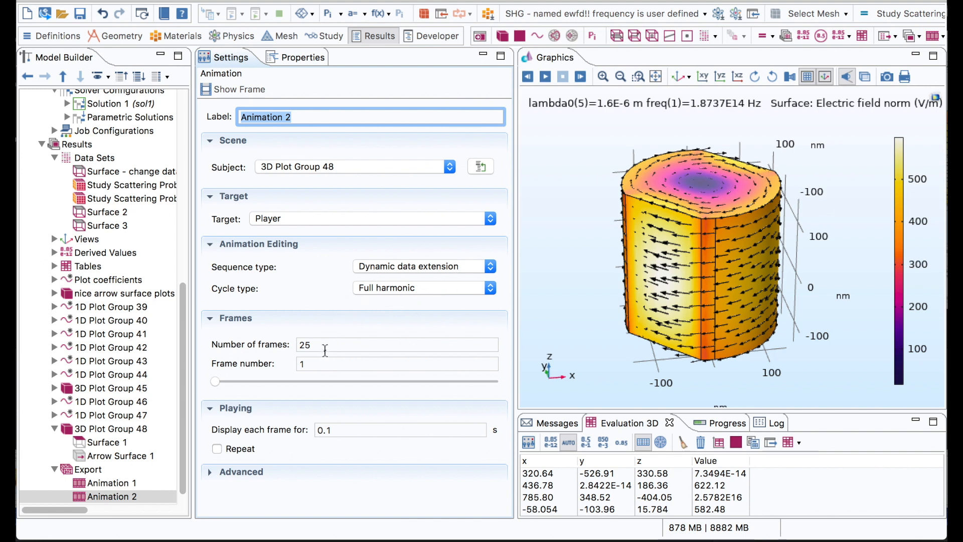
click(397, 344)
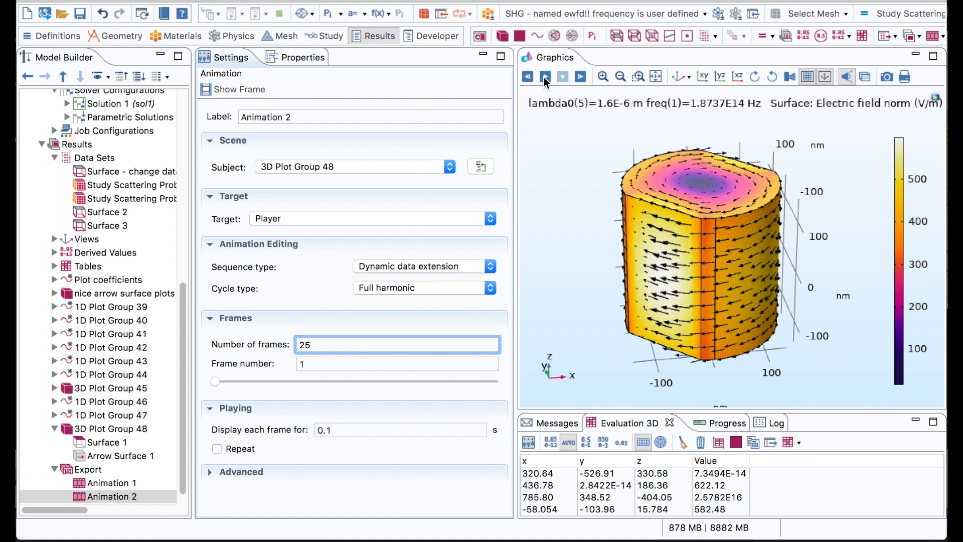
Play Animation 2 to cycle the surface arrows through phase shifts up to 6.0319, then stop
click(545, 76)
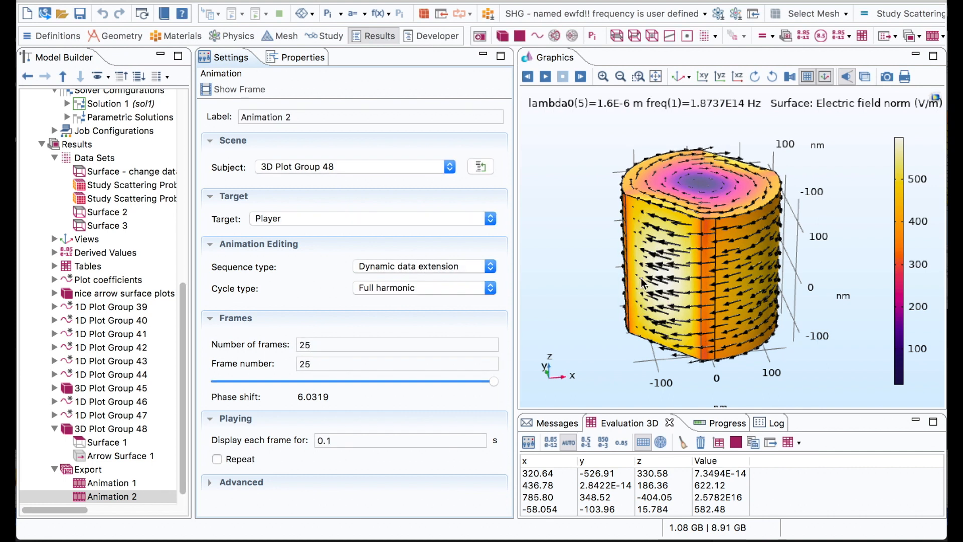
mouse_move(744, 290)
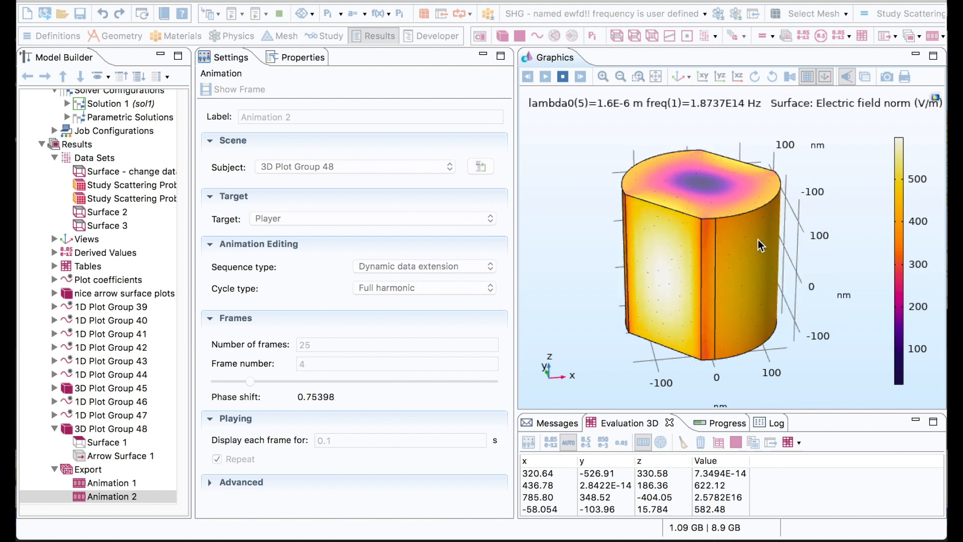
click(545, 76)
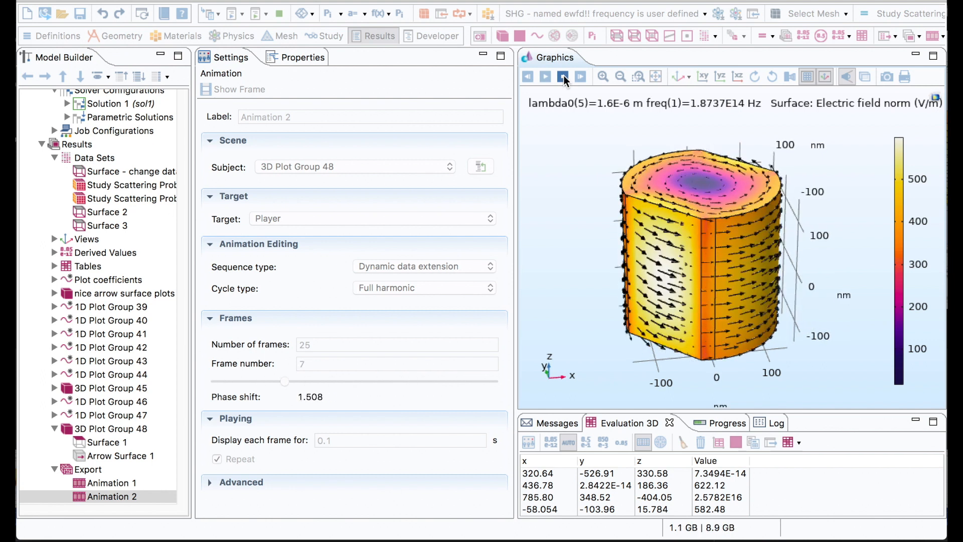
click(564, 76)
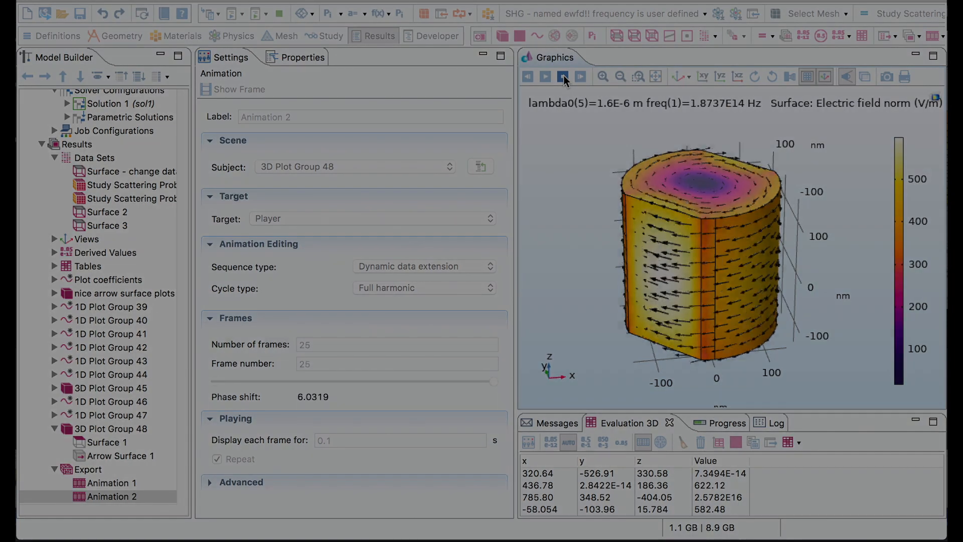